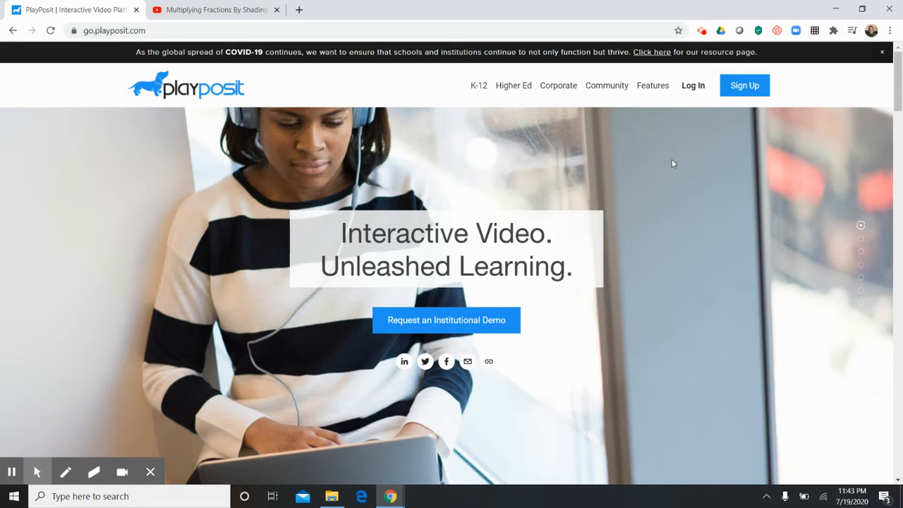
{"action": "mouse_move", "coordinate": [693, 85]}
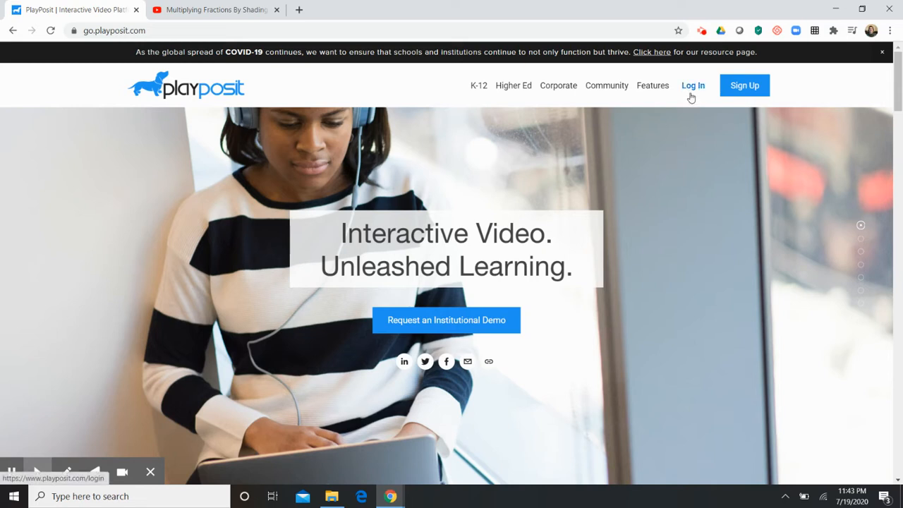
Open the PlayPosit login page and pick a Google account to sign in with
{"action": "left_click", "coordinate": [693, 85]}
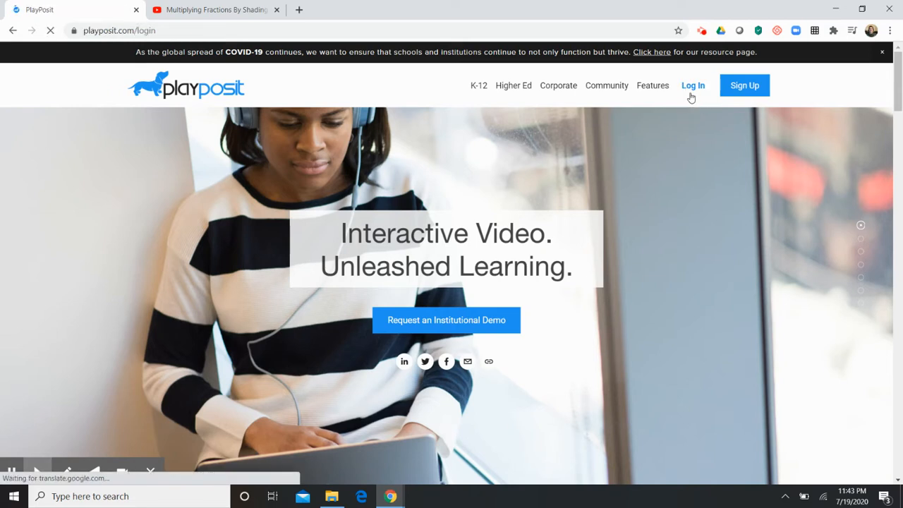
{"action": "left_click", "coordinate": [692, 85]}
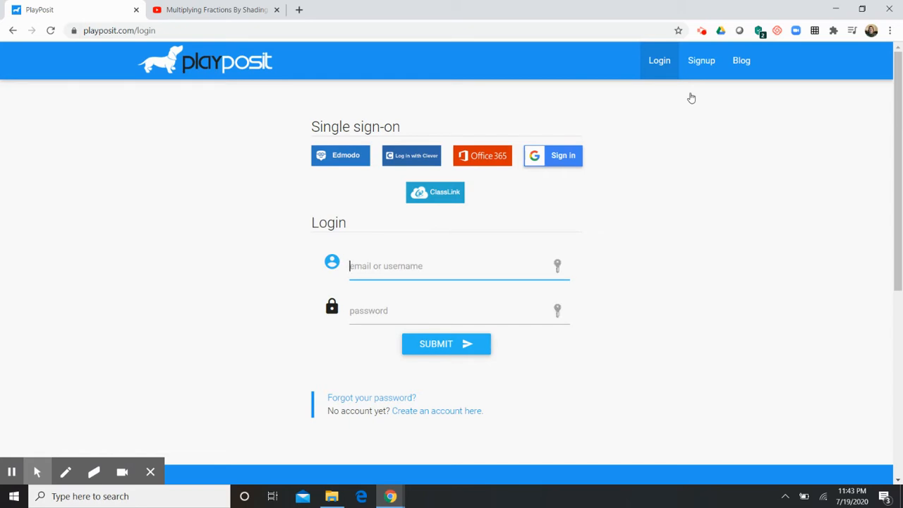
{"action": "left_click", "coordinate": [553, 155]}
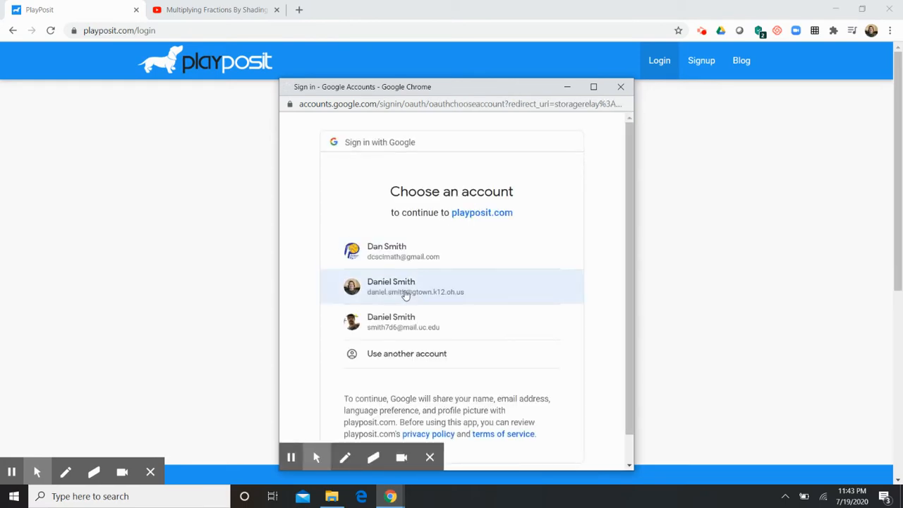
{"action": "left_click", "coordinate": [415, 287]}
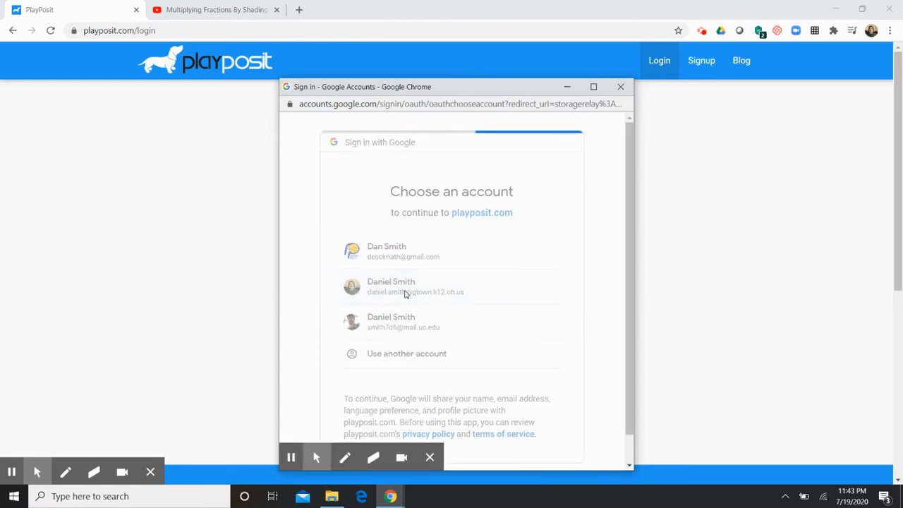
Confirm the chosen Google account to complete PlayPosit sign-in
{"action": "left_click", "coordinate": [390, 286]}
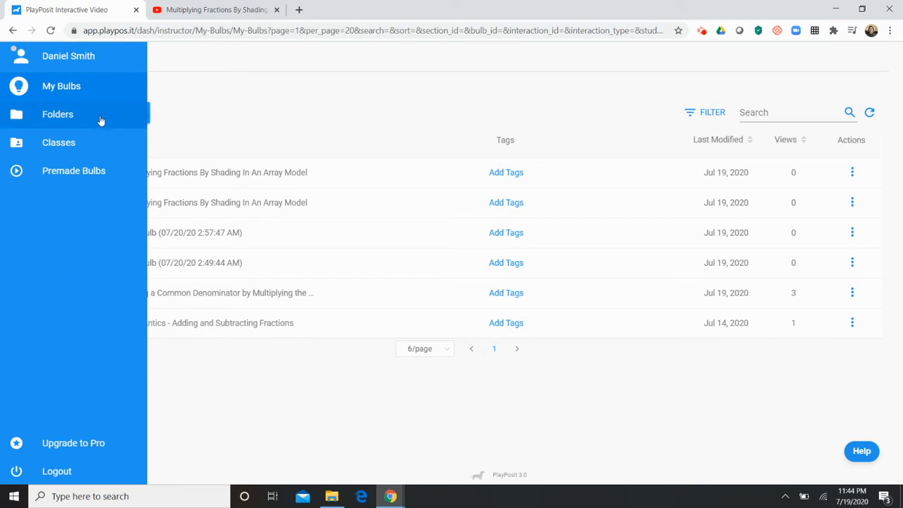
{"action": "mouse_move", "coordinate": [98, 142]}
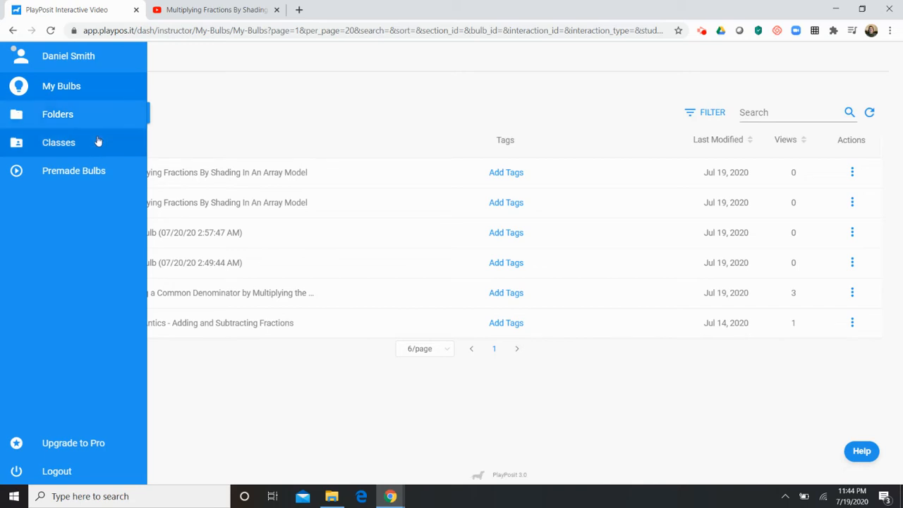
{"action": "mouse_move", "coordinate": [99, 171]}
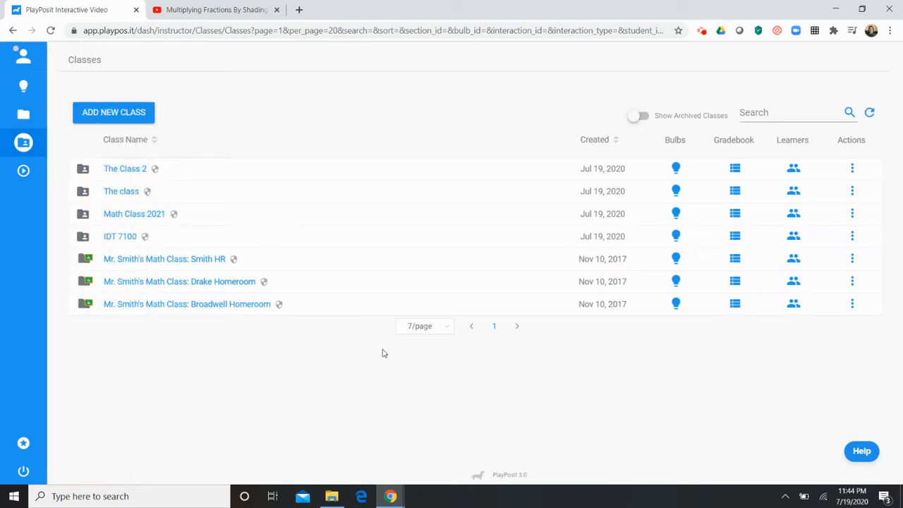
{"action": "mouse_move", "coordinate": [222, 360]}
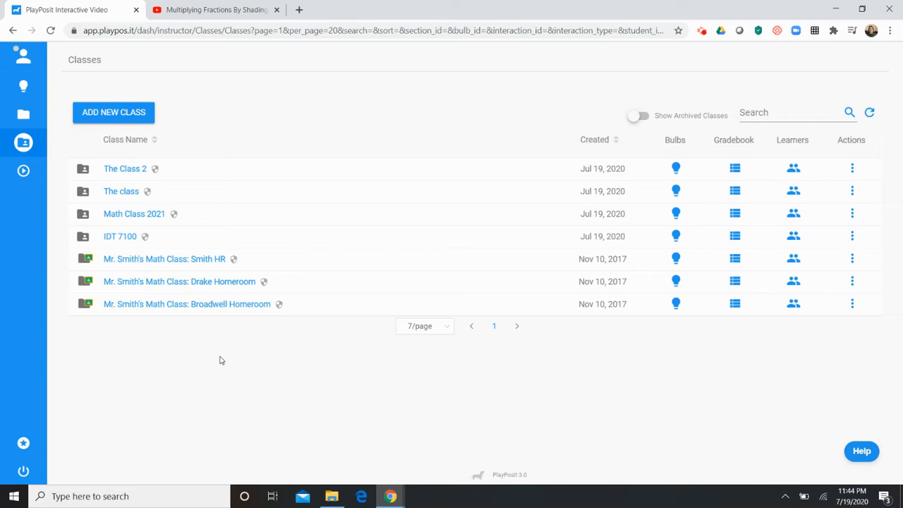
{"action": "mouse_move", "coordinate": [204, 313]}
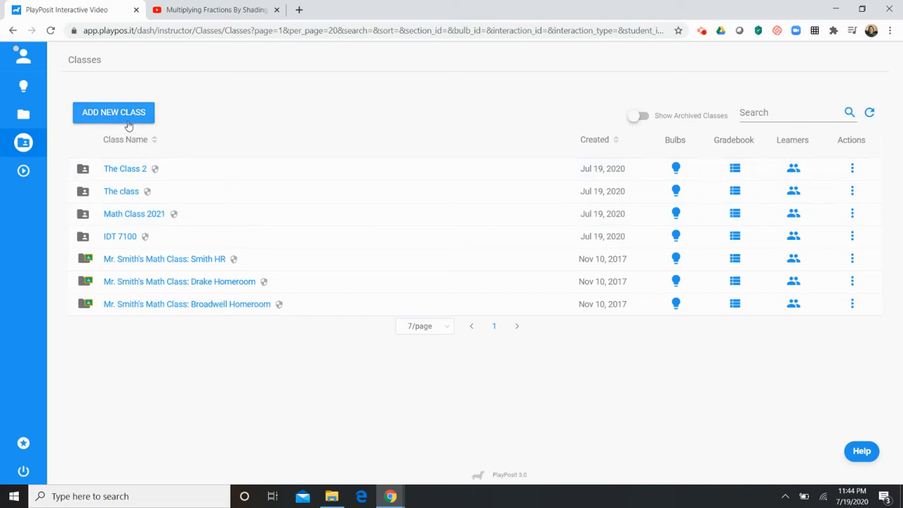
{"action": "mouse_move", "coordinate": [144, 224]}
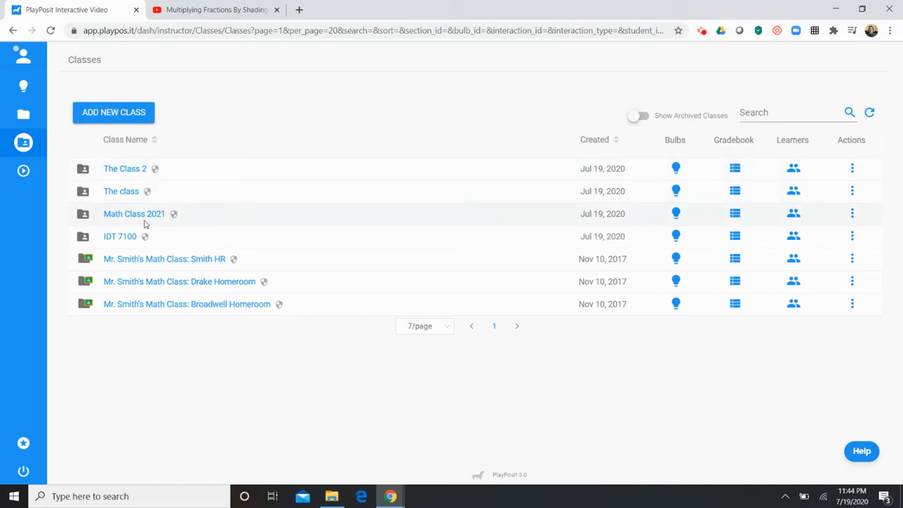
Open the IDT 7100 class from the Classes list
{"action": "left_click", "coordinate": [120, 236]}
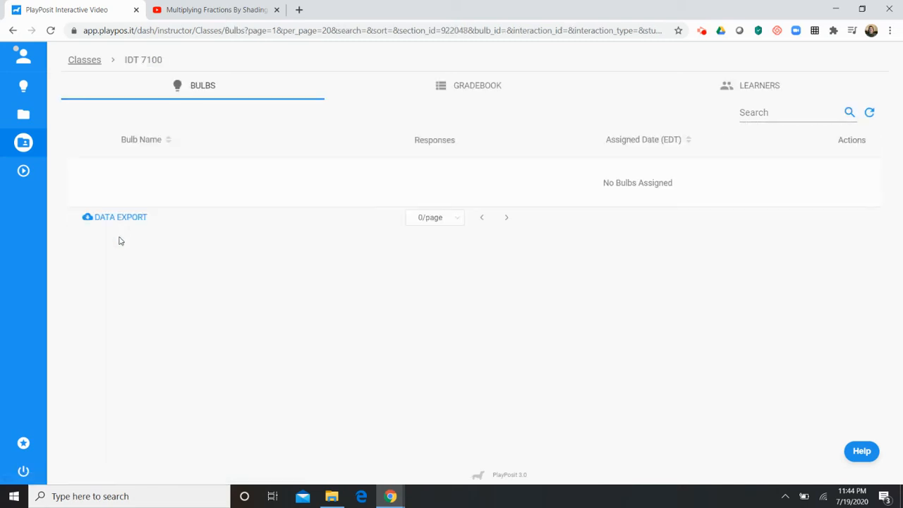
{"action": "mouse_move", "coordinate": [274, 173]}
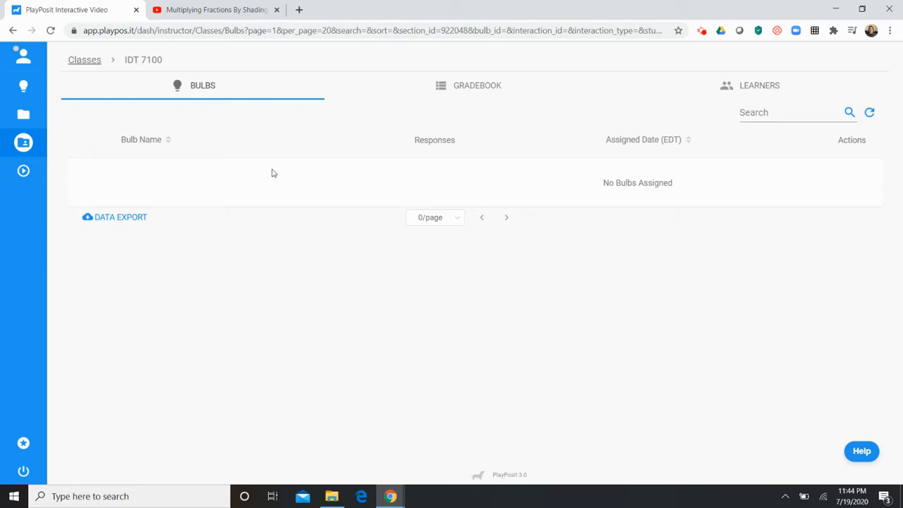
{"action": "mouse_move", "coordinate": [530, 162]}
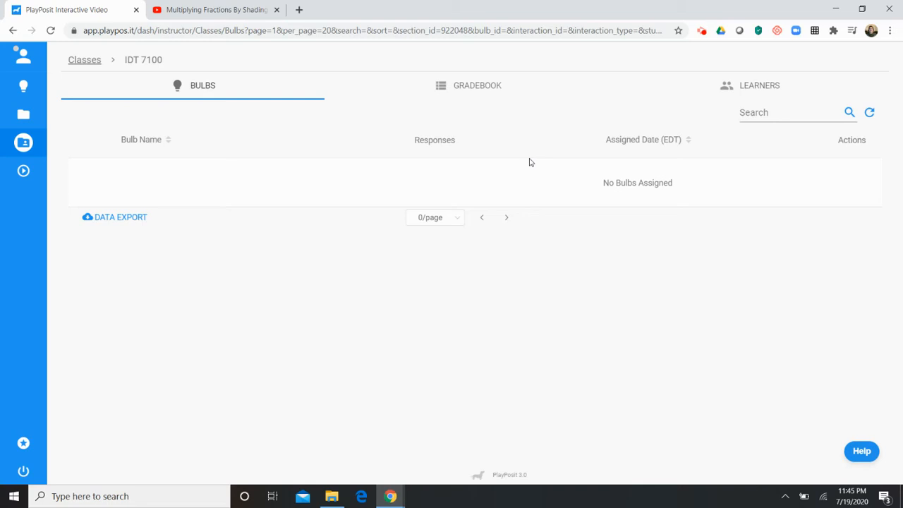
{"action": "mouse_move", "coordinate": [760, 75]}
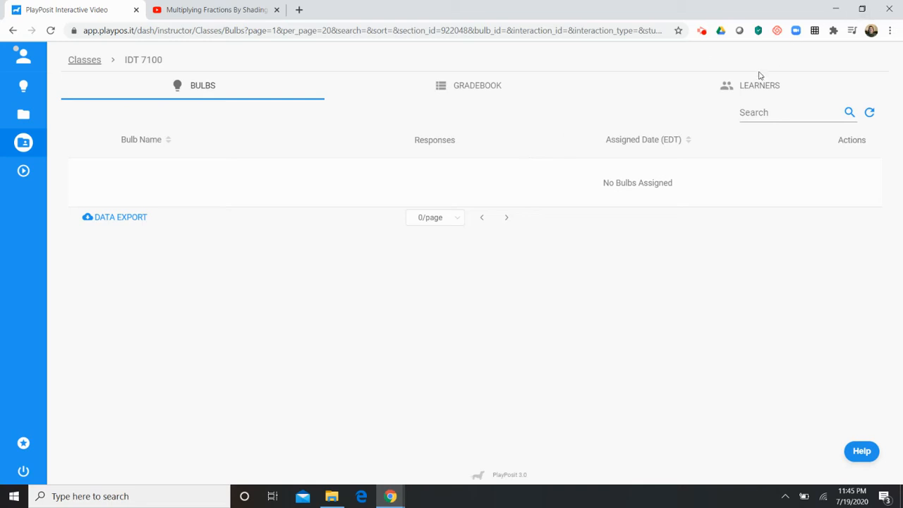
View IDT 7100's empty Learners tab, then review and close the Add Learners options
{"action": "left_click", "coordinate": [759, 85]}
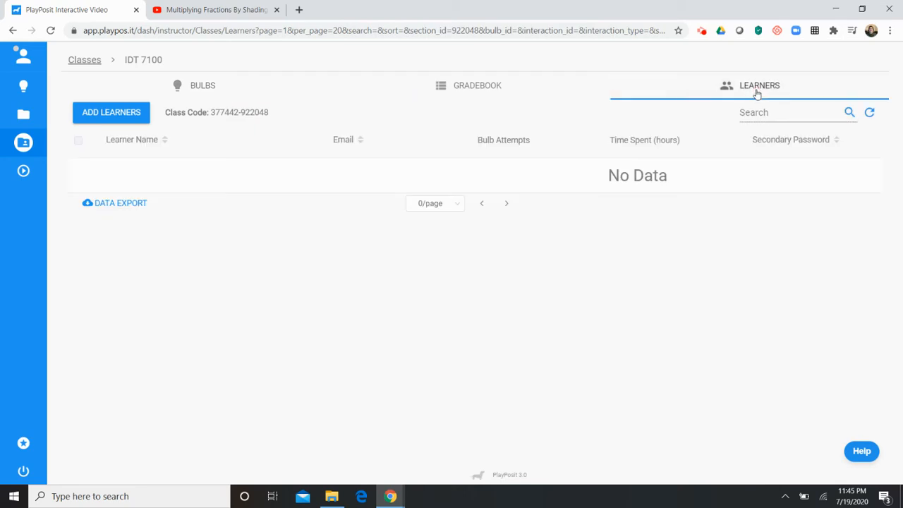
{"action": "mouse_move", "coordinate": [169, 116]}
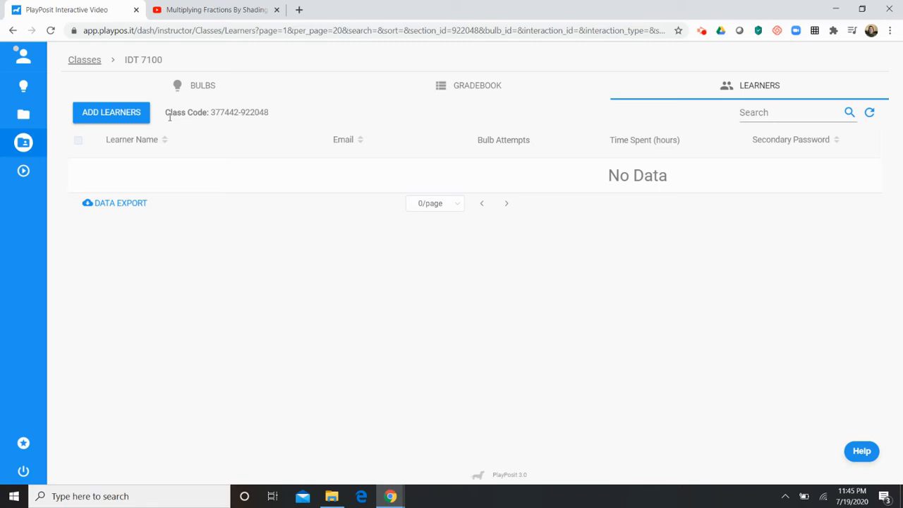
{"action": "mouse_move", "coordinate": [139, 117]}
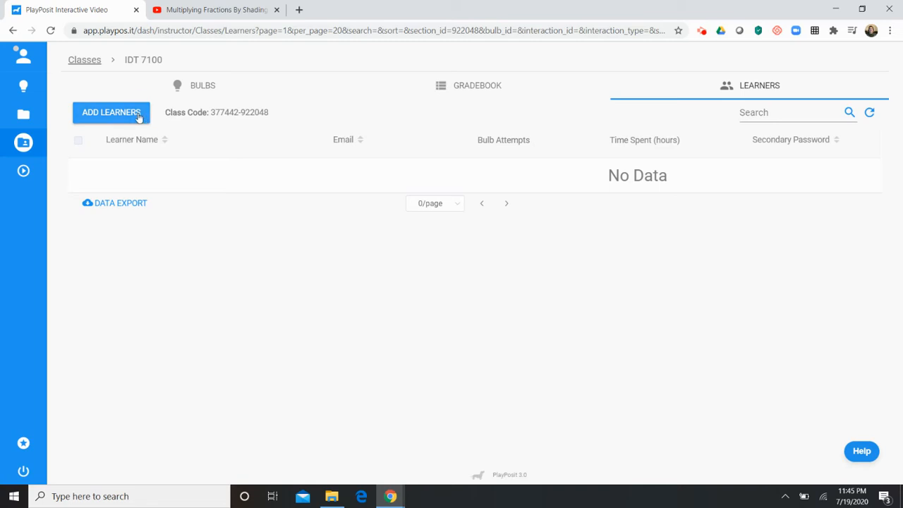
{"action": "left_click", "coordinate": [111, 112]}
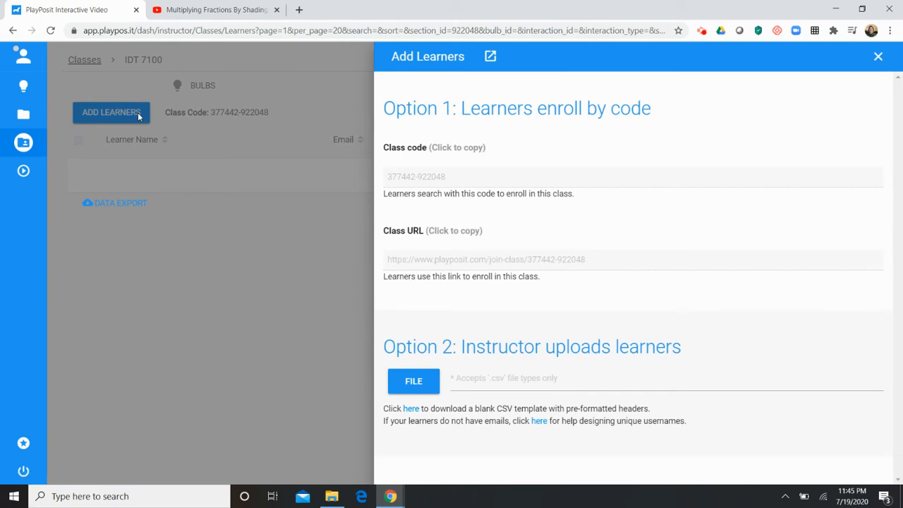
{"action": "mouse_move", "coordinate": [400, 234]}
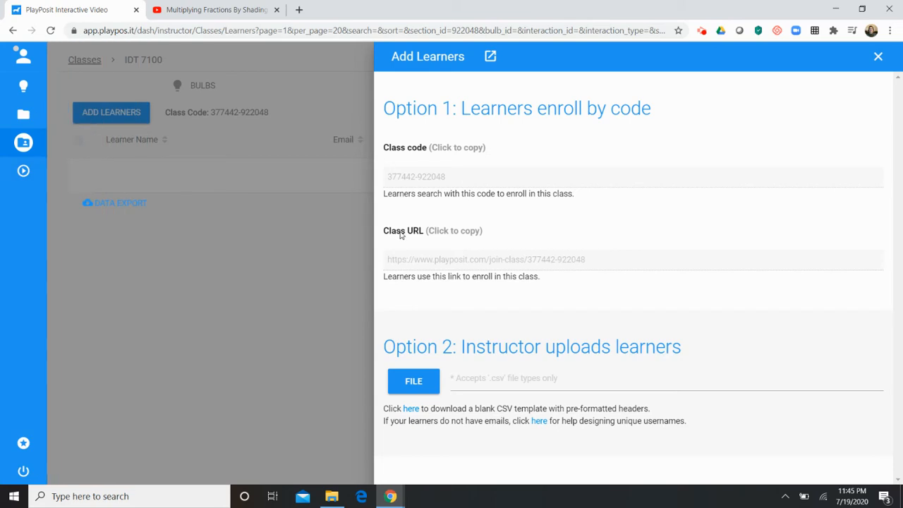
{"action": "mouse_move", "coordinate": [394, 156]}
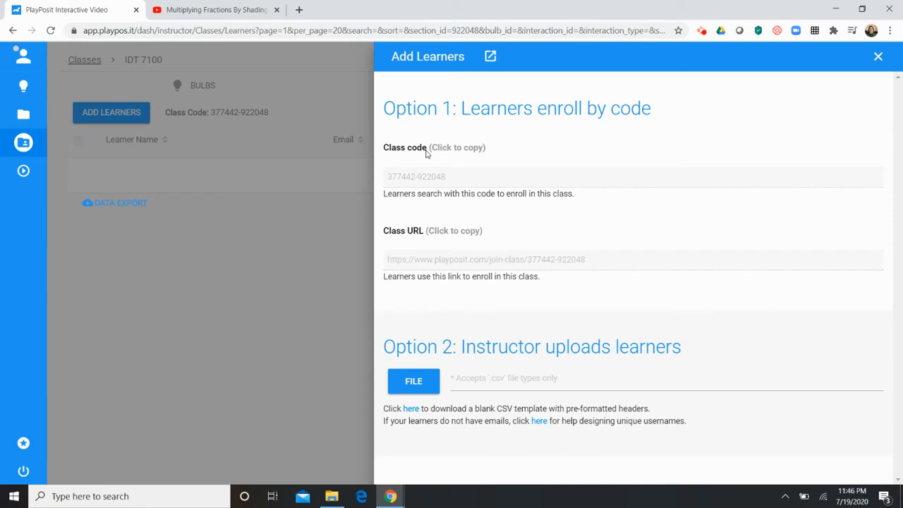
{"action": "mouse_move", "coordinate": [467, 382]}
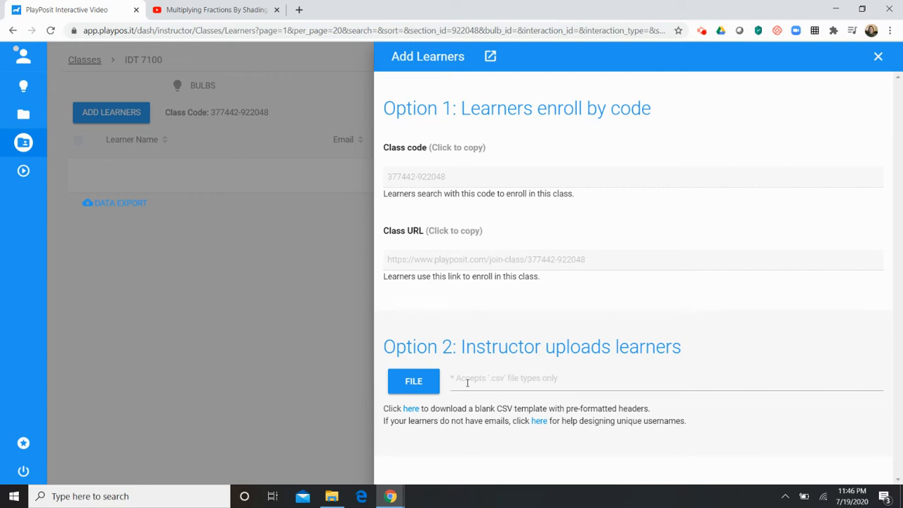
{"action": "mouse_move", "coordinate": [828, 303]}
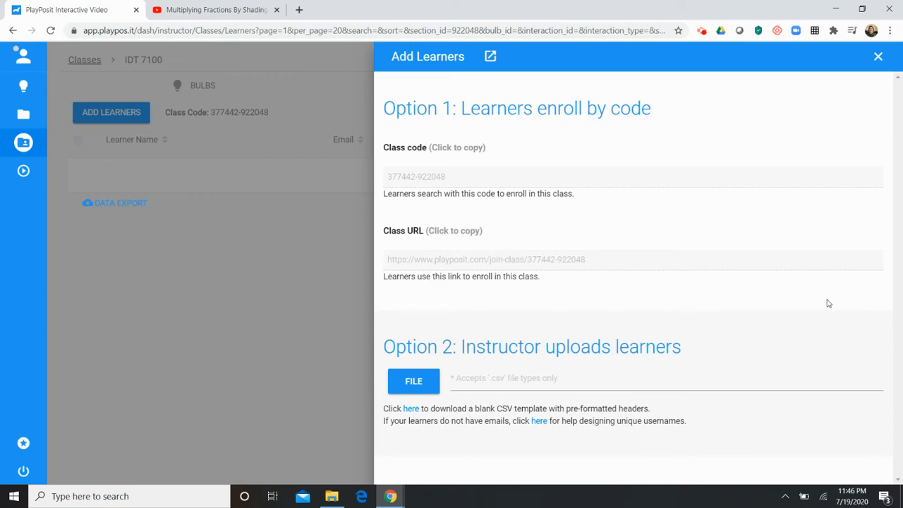
{"action": "left_click", "coordinate": [878, 57]}
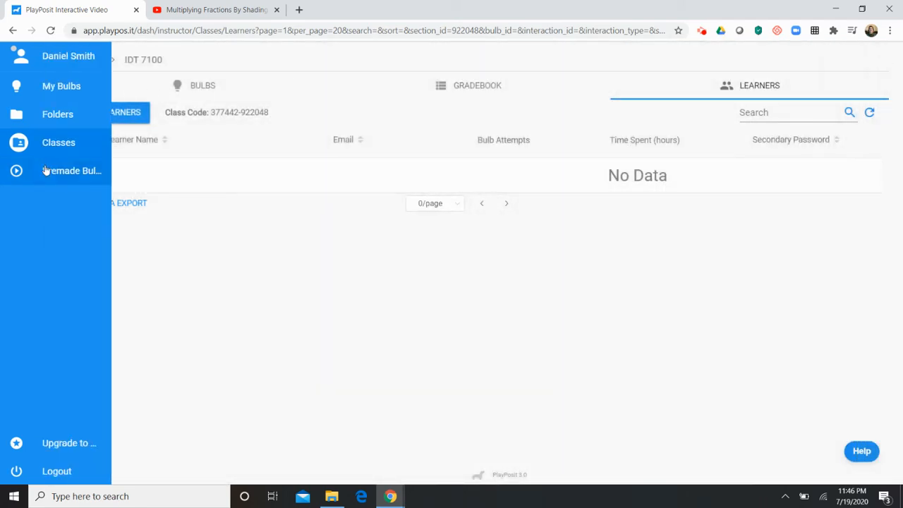
Open the premade bulb library and review its Target Audience and YouTube URL filters
{"action": "left_click", "coordinate": [74, 170]}
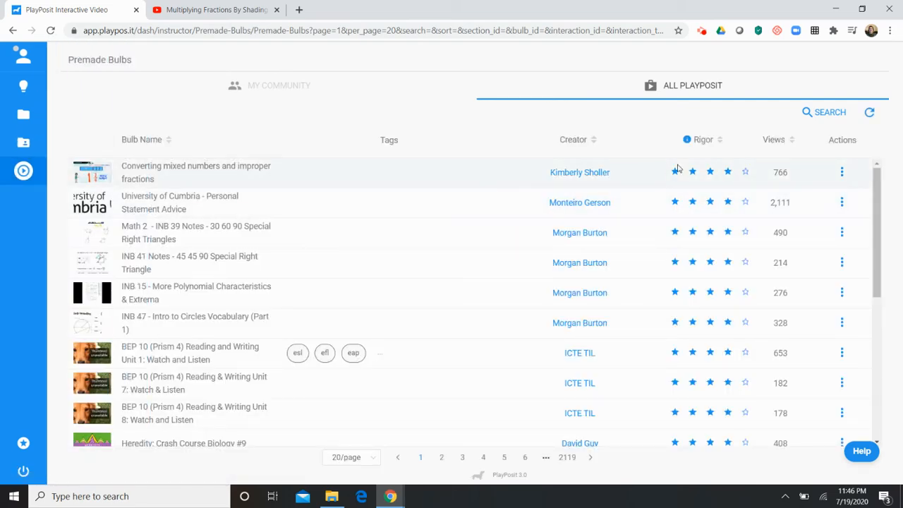
{"action": "mouse_move", "coordinate": [823, 112]}
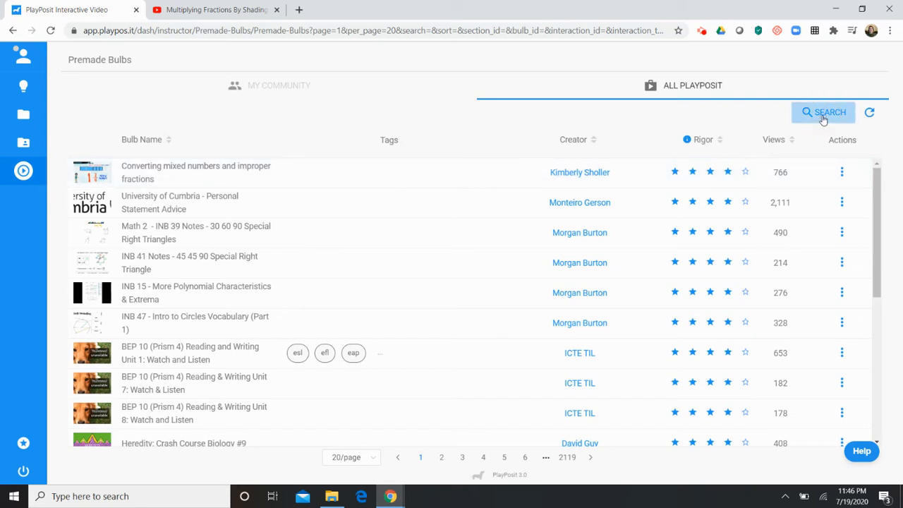
{"action": "left_click", "coordinate": [823, 112]}
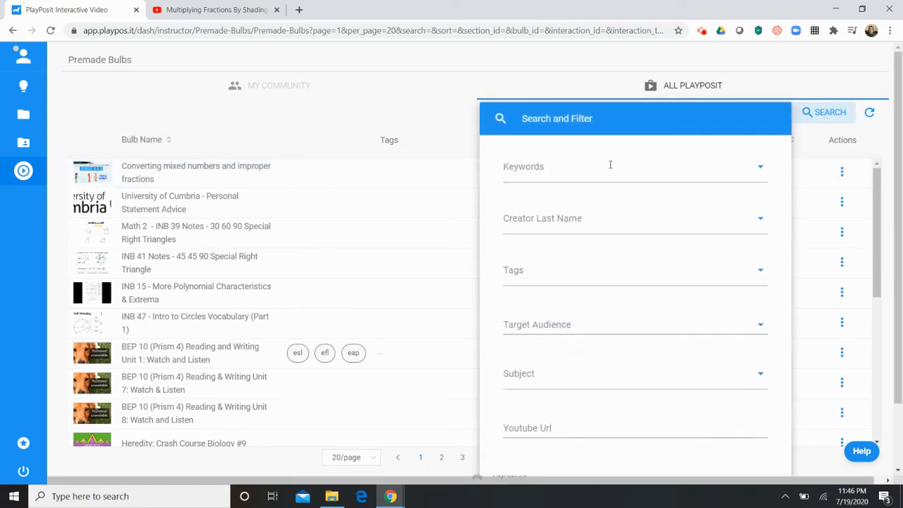
{"action": "scroll", "scroll_direction": "down", "scroll_amount": 3}
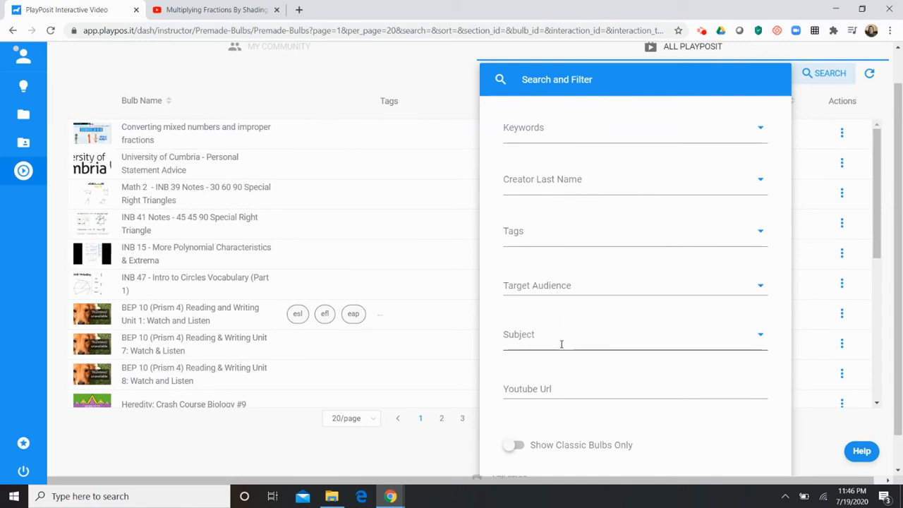
{"action": "left_click", "coordinate": [543, 285]}
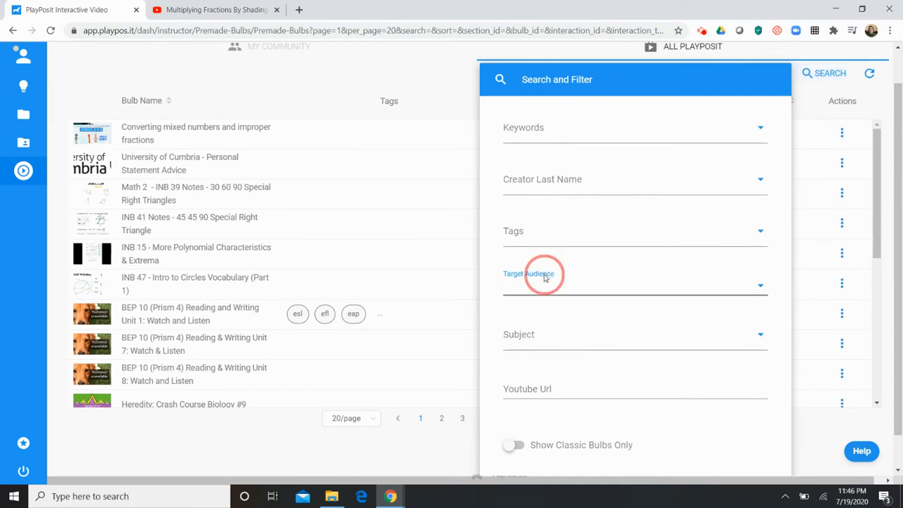
{"action": "left_click", "coordinate": [634, 285]}
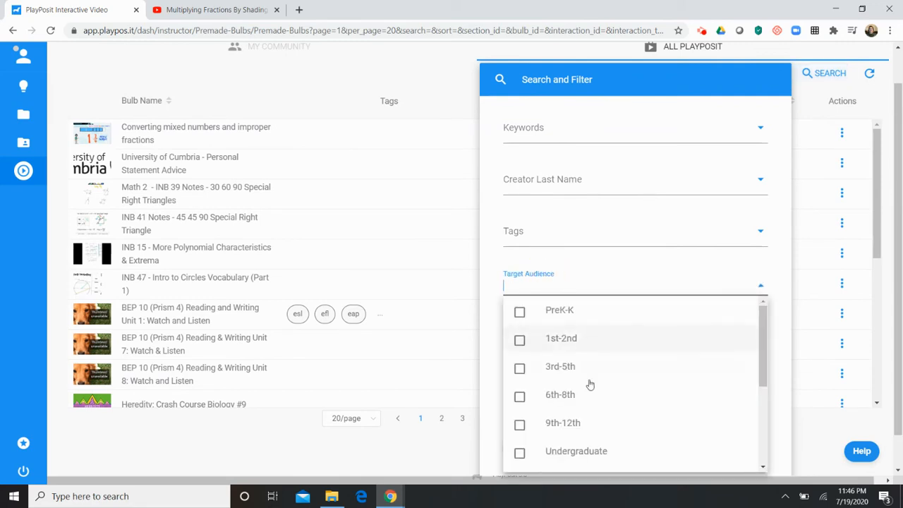
{"action": "mouse_move", "coordinate": [736, 299]}
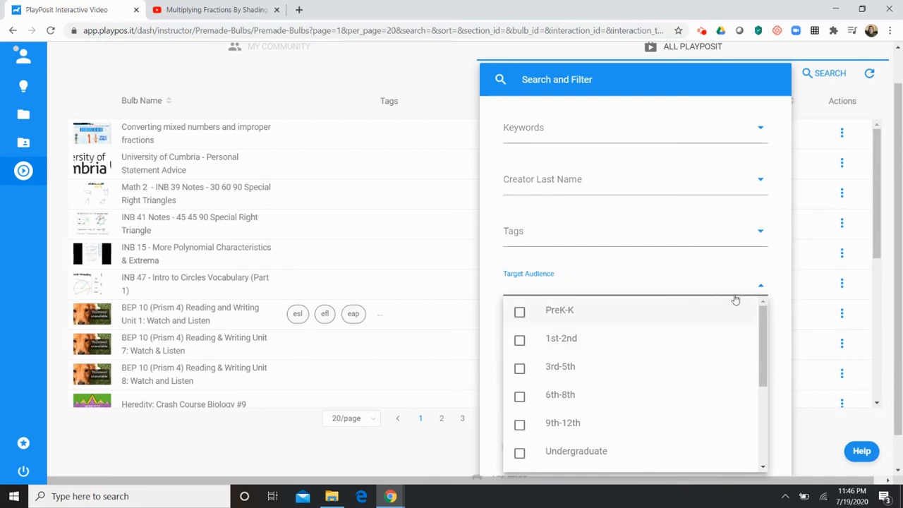
{"action": "left_click", "coordinate": [760, 285]}
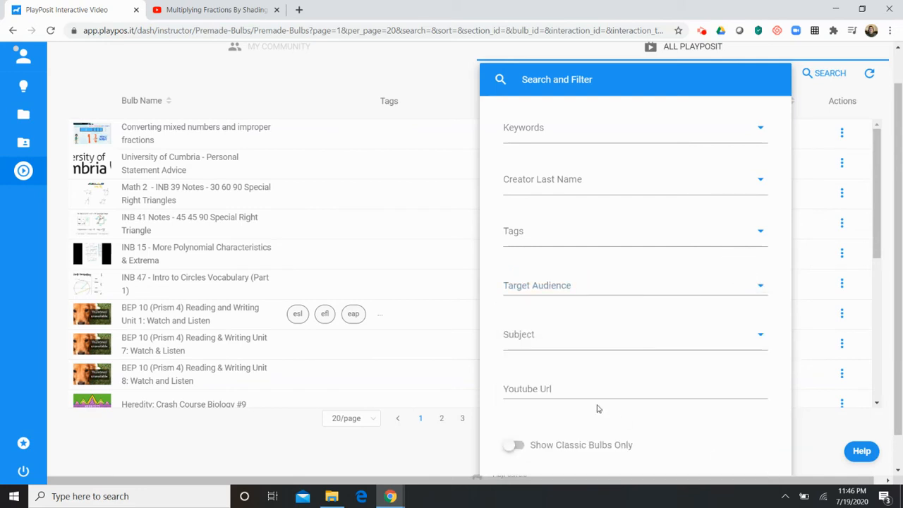
{"action": "left_click", "coordinate": [614, 388]}
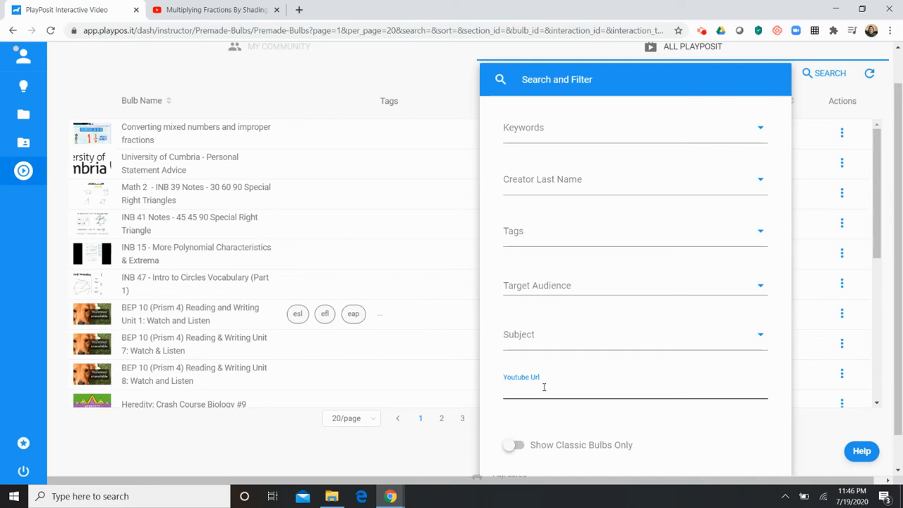
{"action": "left_click", "coordinate": [543, 388]}
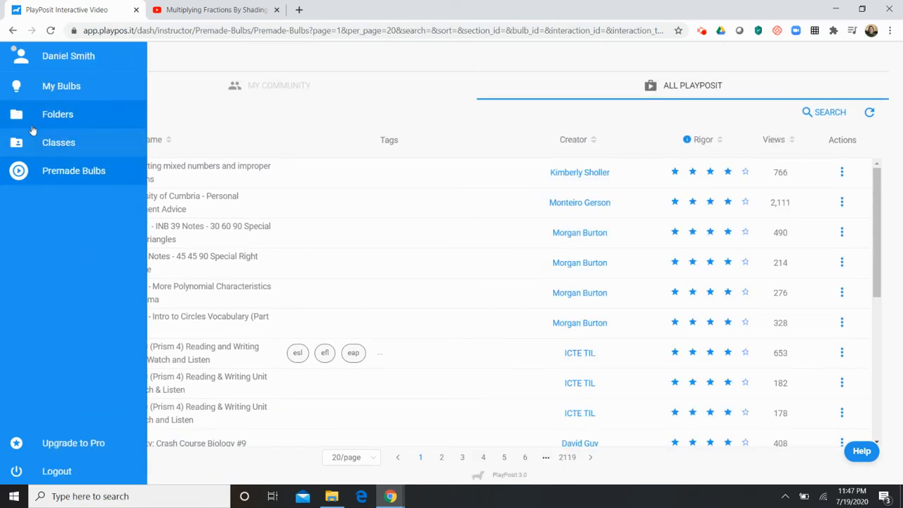
Go through Classes to the My Bulbs list of six bulbs
{"action": "left_click", "coordinate": [58, 142]}
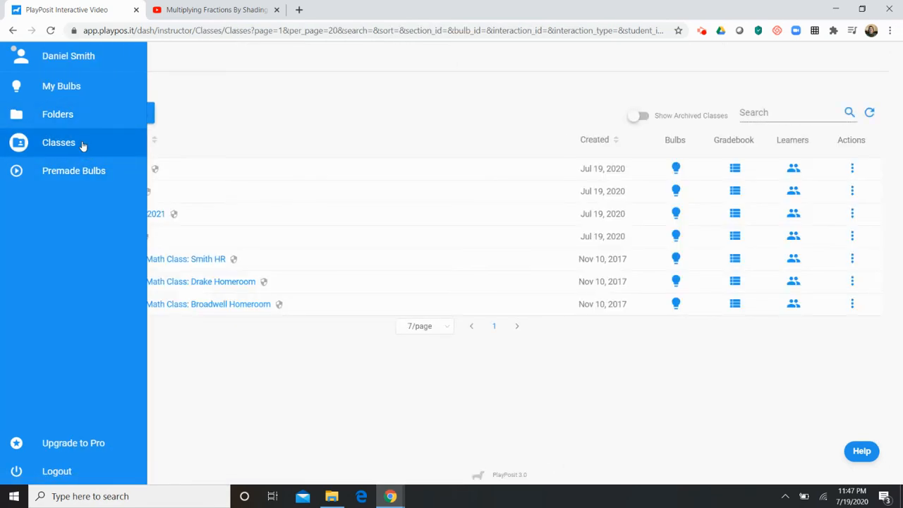
{"action": "mouse_move", "coordinate": [92, 113]}
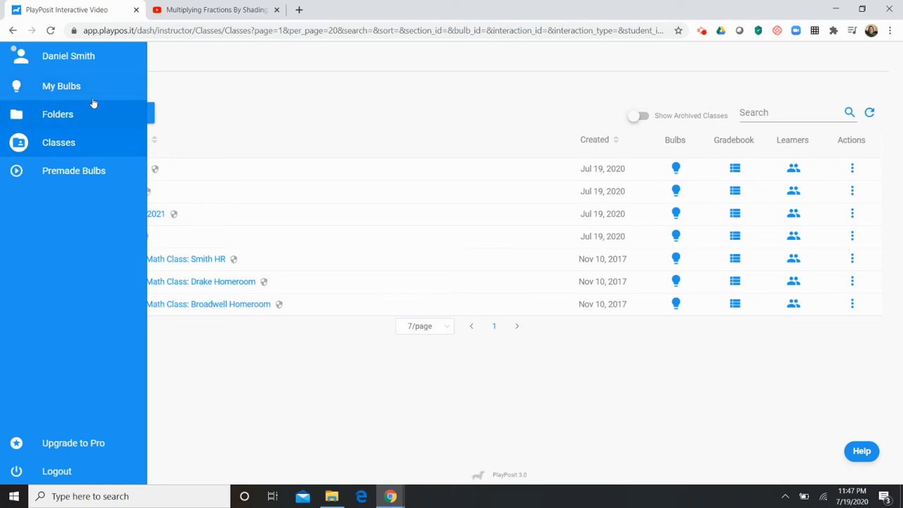
{"action": "left_click", "coordinate": [62, 85]}
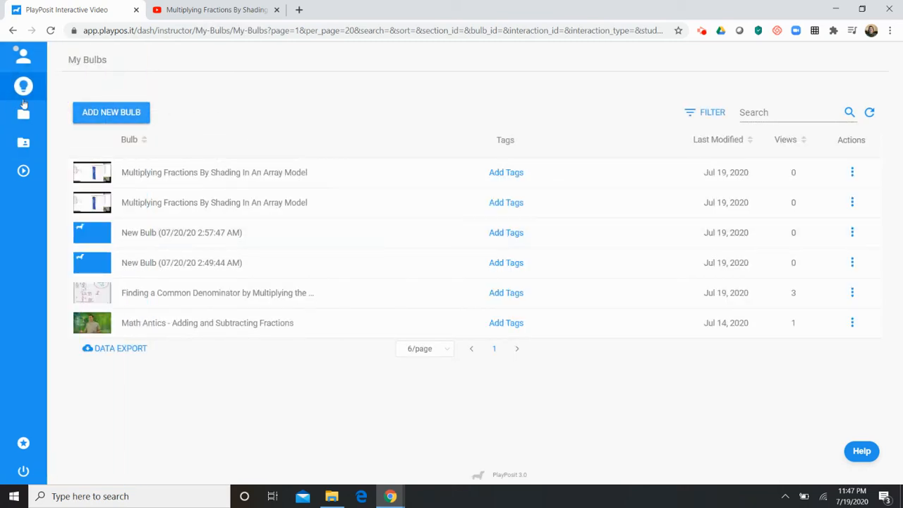
{"action": "mouse_move", "coordinate": [159, 98]}
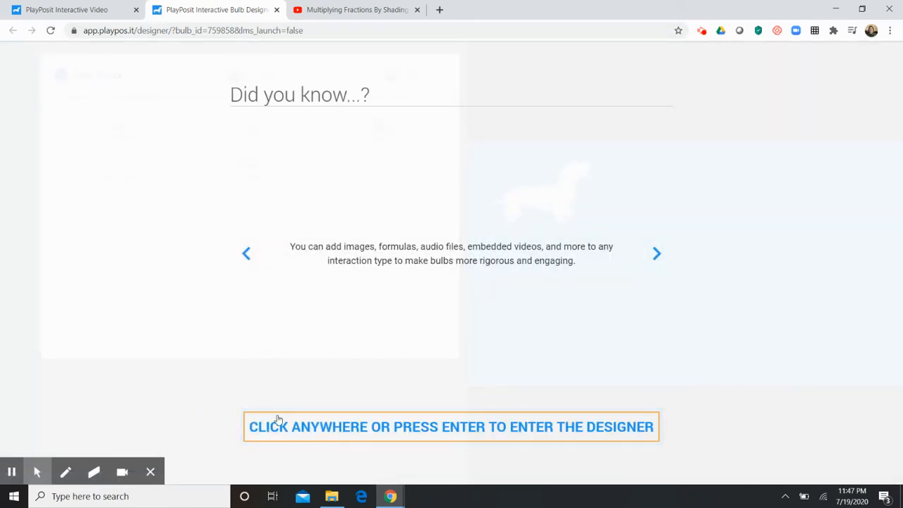
Dismiss the designer tip and choose INPUT URL as the video source
{"action": "left_click", "coordinate": [451, 426]}
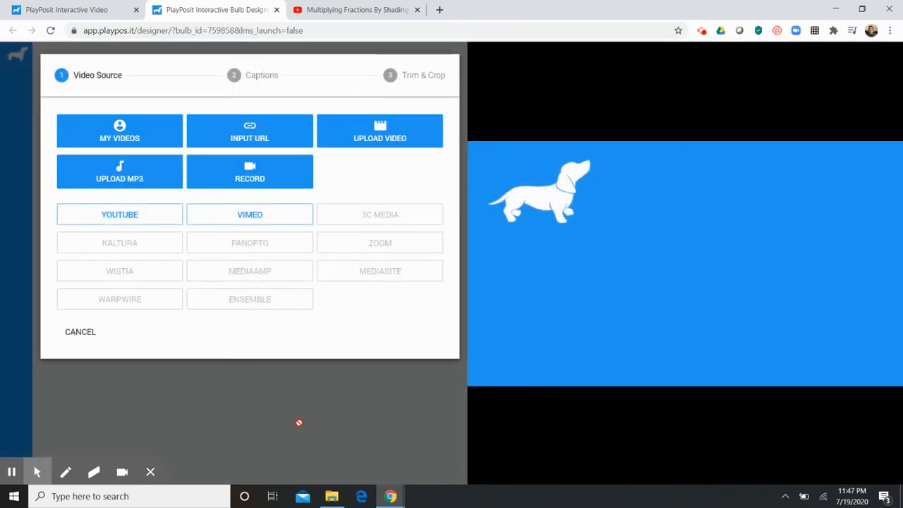
{"action": "mouse_move", "coordinate": [305, 370]}
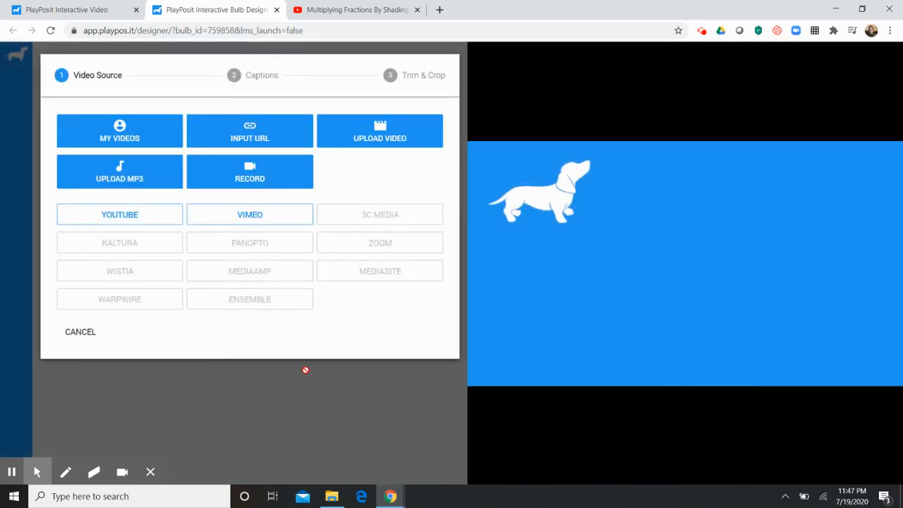
{"action": "mouse_move", "coordinate": [337, 362]}
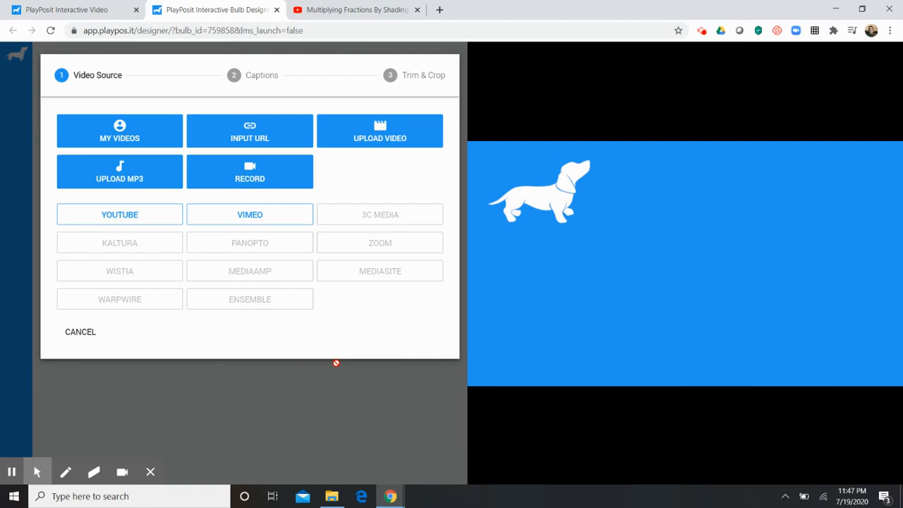
{"action": "mouse_move", "coordinate": [328, 200]}
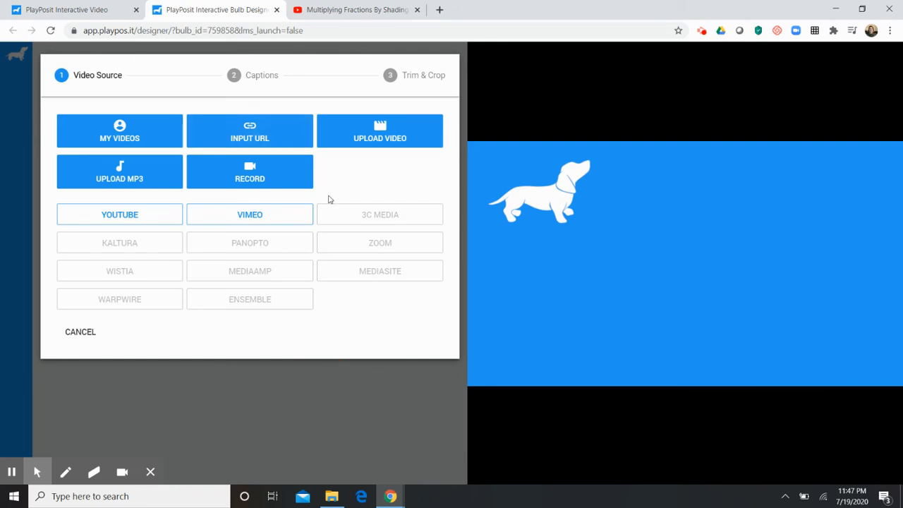
{"action": "mouse_move", "coordinate": [250, 134]}
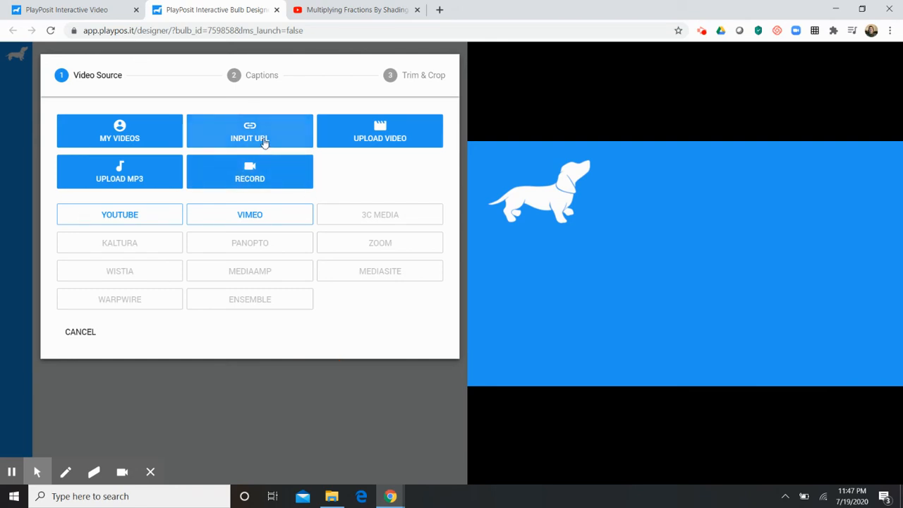
{"action": "left_click", "coordinate": [249, 130]}
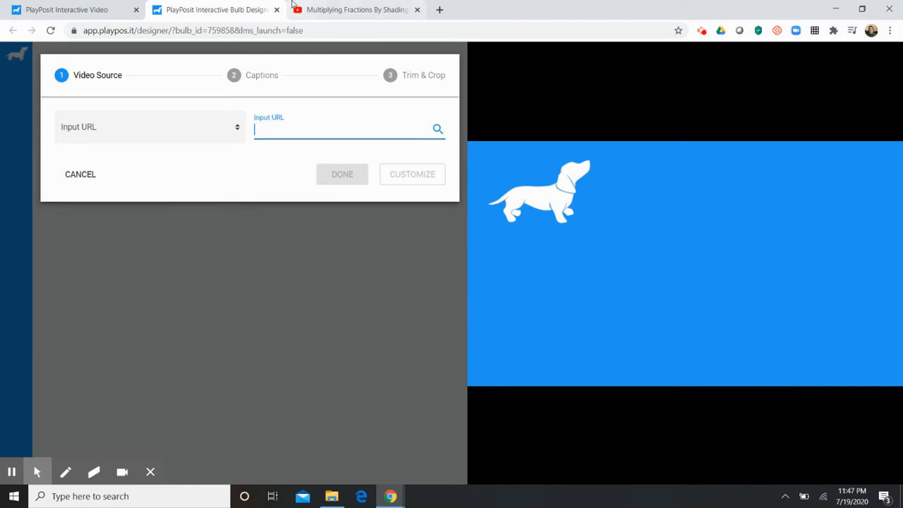
Paste the YouTube fractions video's address into Input URL and confirm the preview
{"action": "left_click", "coordinate": [356, 9]}
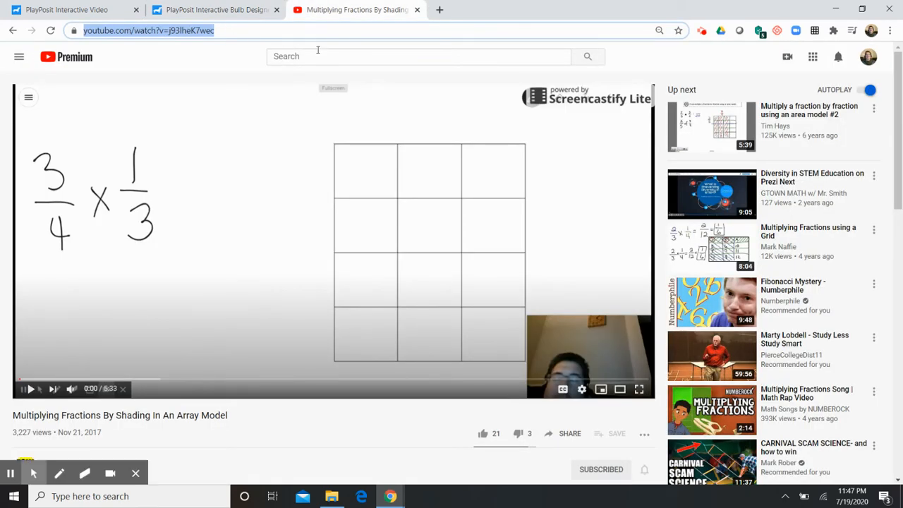
{"action": "left_click", "coordinate": [215, 9]}
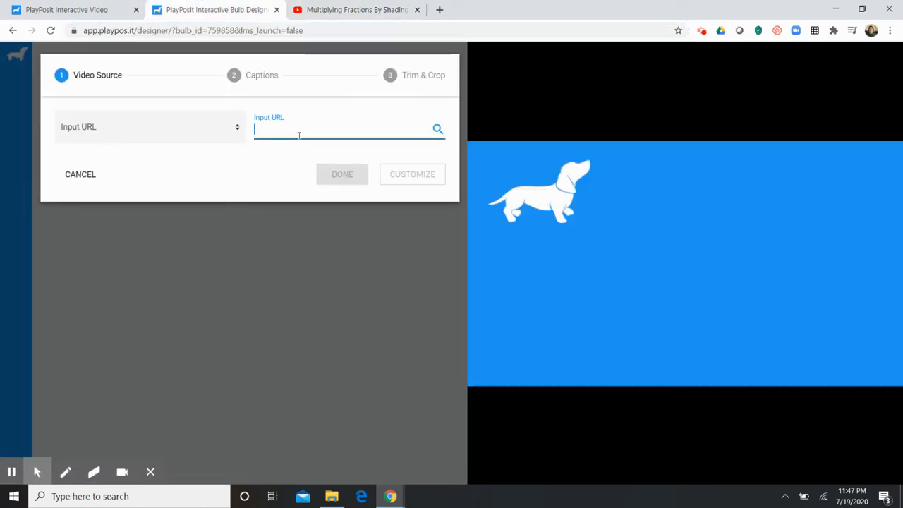
{"action": "left_click", "coordinate": [343, 174]}
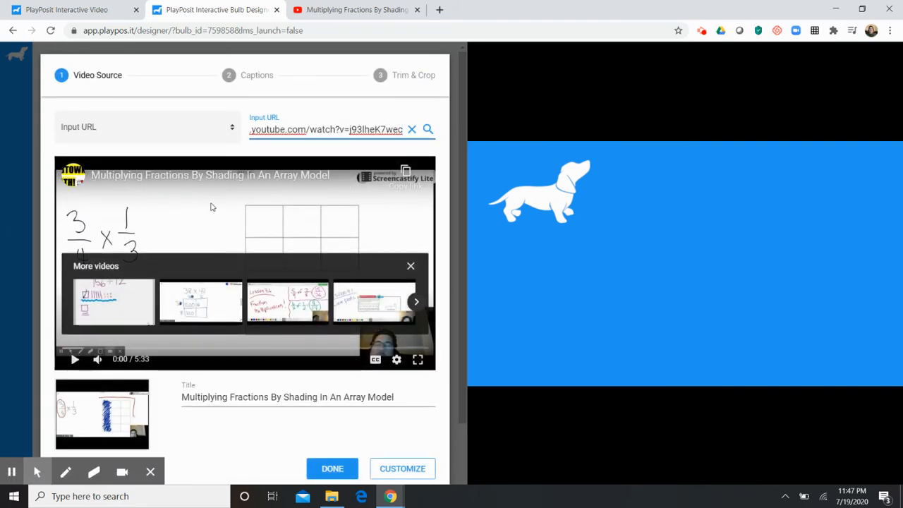
{"action": "scroll", "scroll_direction": "down", "scroll_amount": 3}
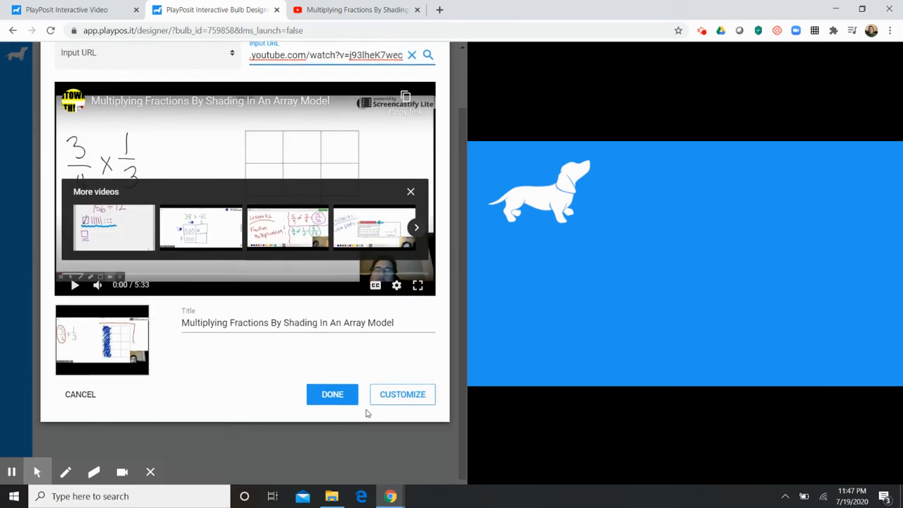
{"action": "left_click", "coordinate": [332, 393]}
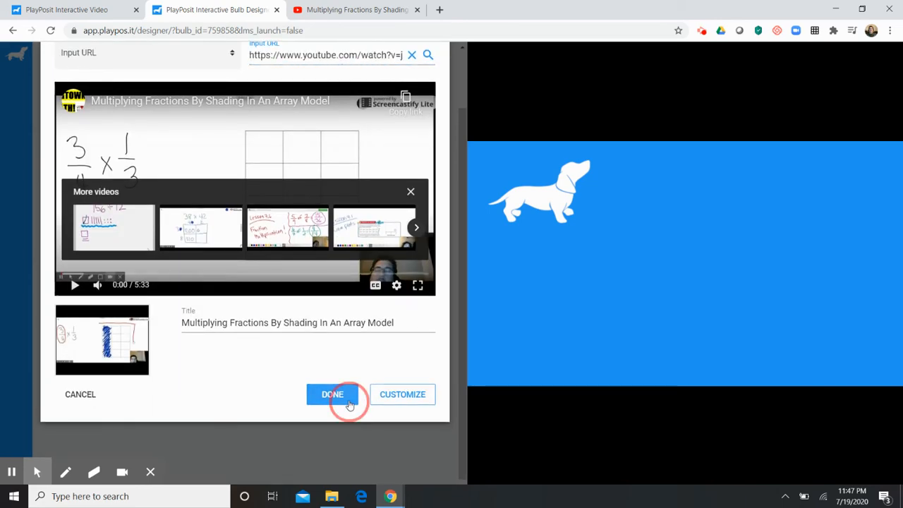
Save the video as the bulb's 5:33 segment and scroll through the template gallery
{"action": "left_click", "coordinate": [333, 394]}
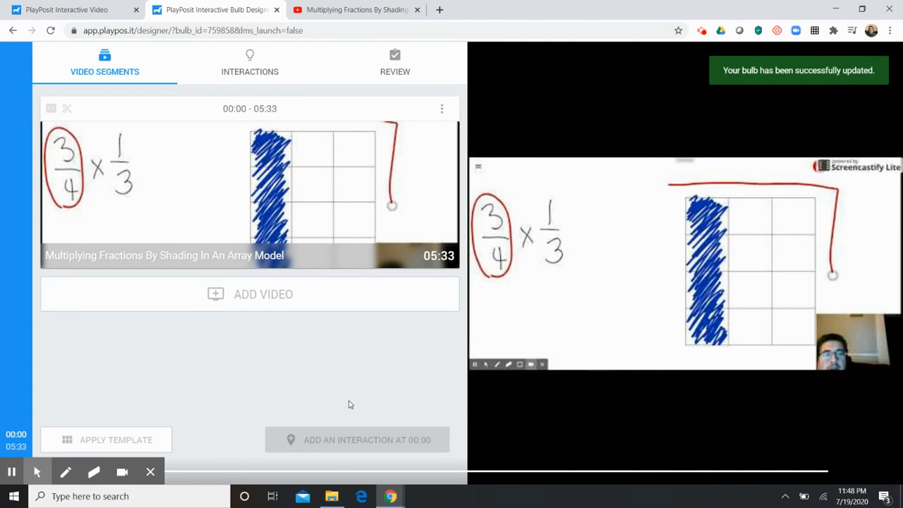
{"action": "mouse_move", "coordinate": [117, 440]}
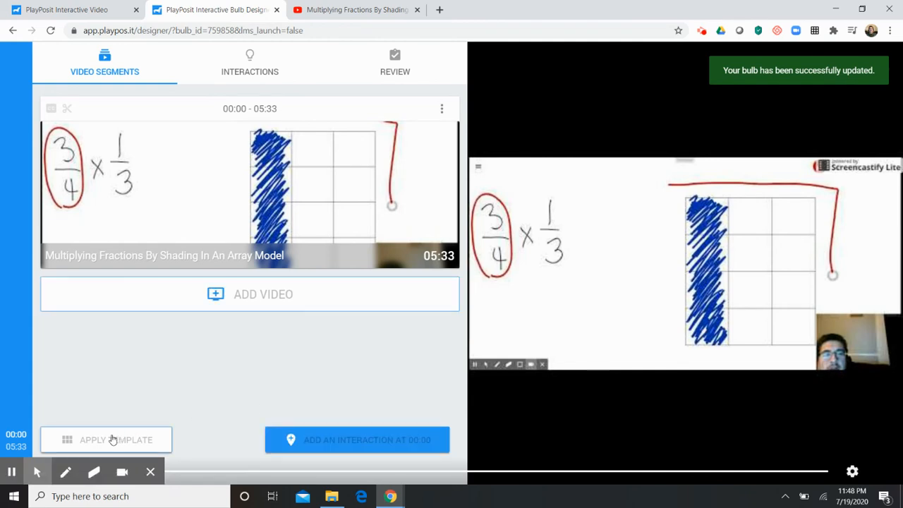
{"action": "left_click", "coordinate": [116, 439]}
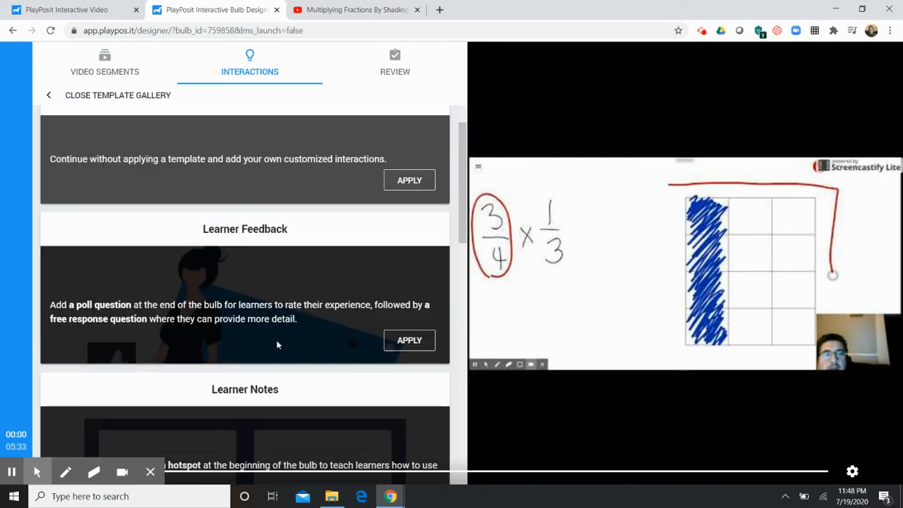
{"action": "scroll", "scroll_direction": "down", "scroll_amount": 3}
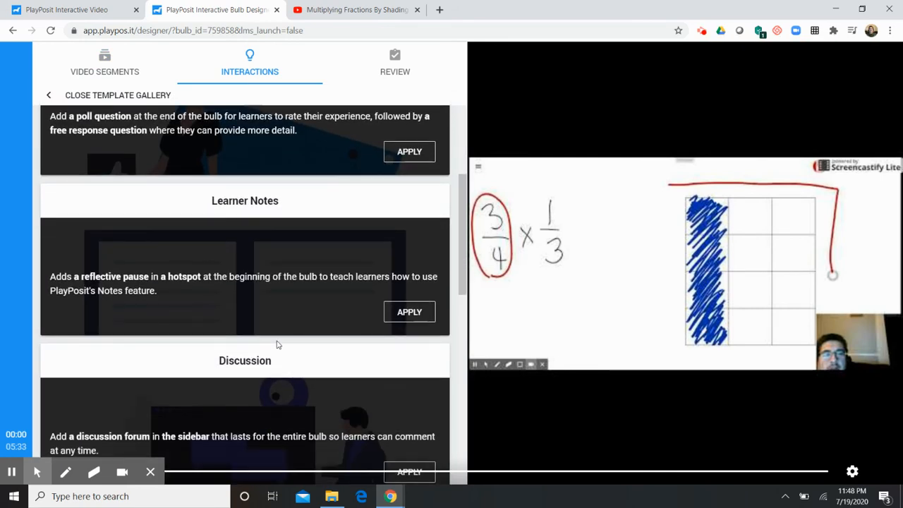
{"action": "scroll", "scroll_direction": "down", "scroll_amount": 3}
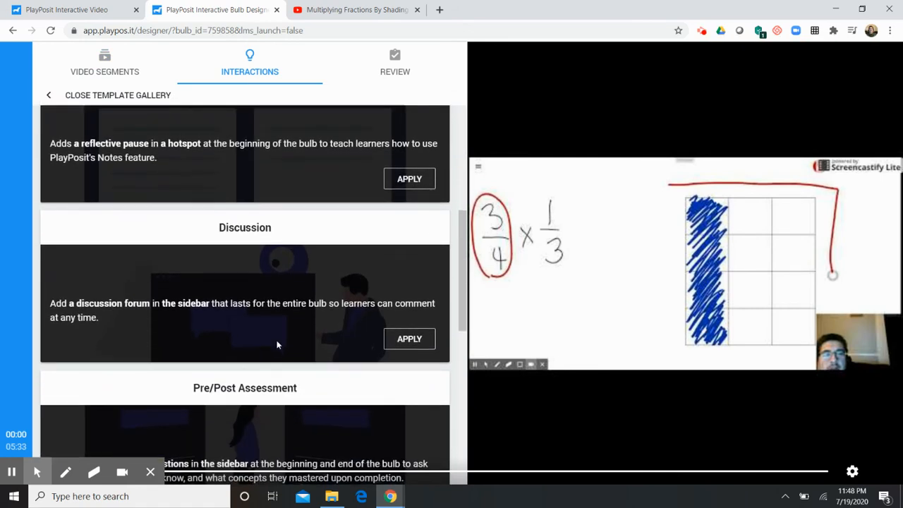
{"action": "scroll", "scroll_direction": "down", "scroll_amount": 3}
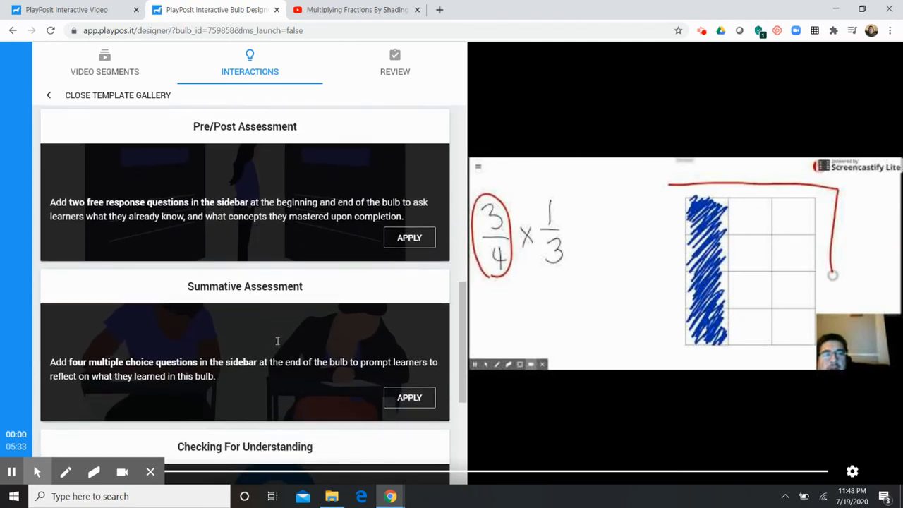
{"action": "scroll", "scroll_direction": "down", "scroll_amount": 3}
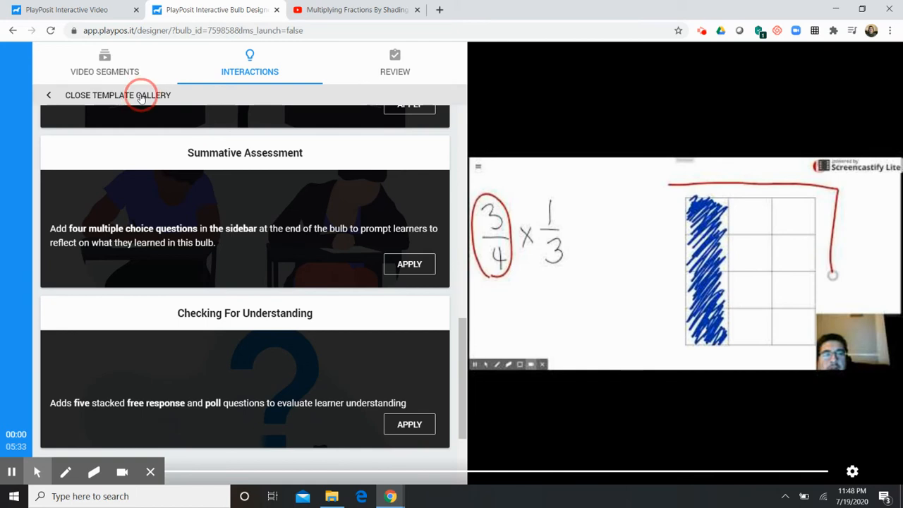
Close the template gallery and play the fractions video, pausing at 0:20
{"action": "left_click", "coordinate": [118, 95]}
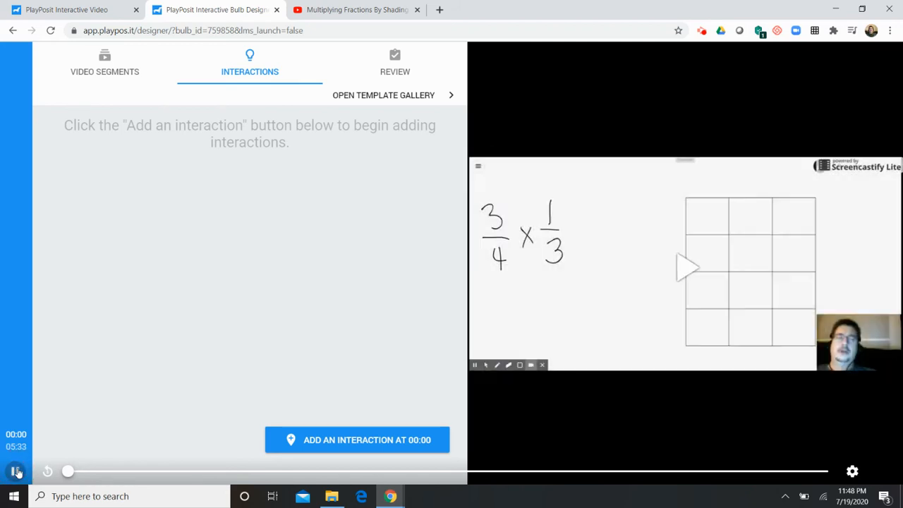
{"action": "left_click", "coordinate": [17, 471]}
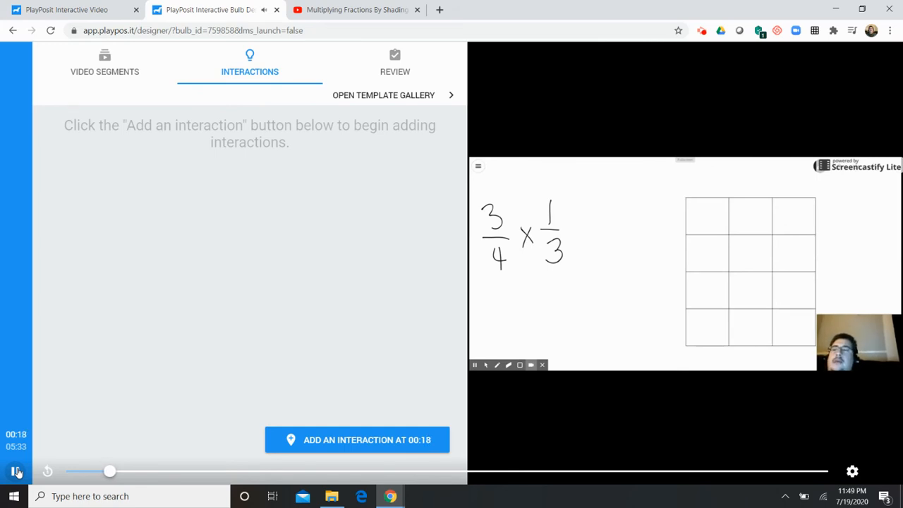
{"action": "left_click", "coordinate": [15, 471]}
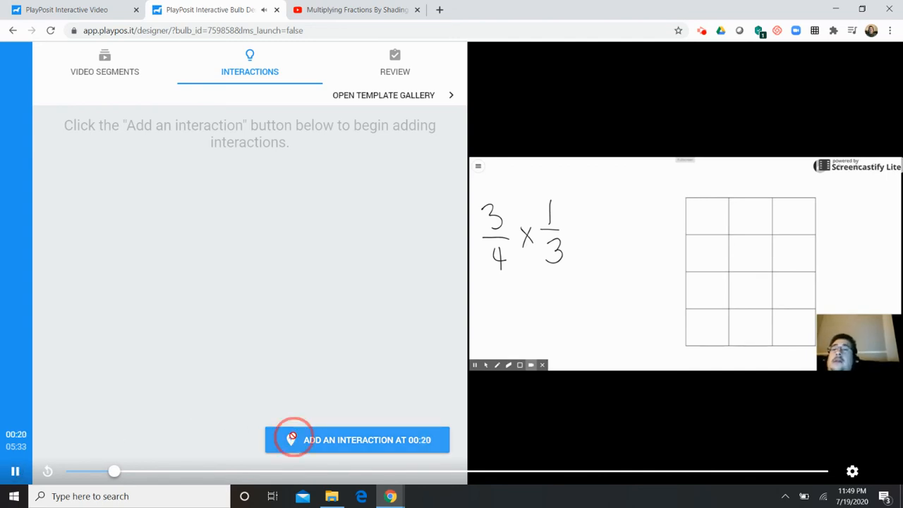
{"action": "left_click", "coordinate": [356, 439]}
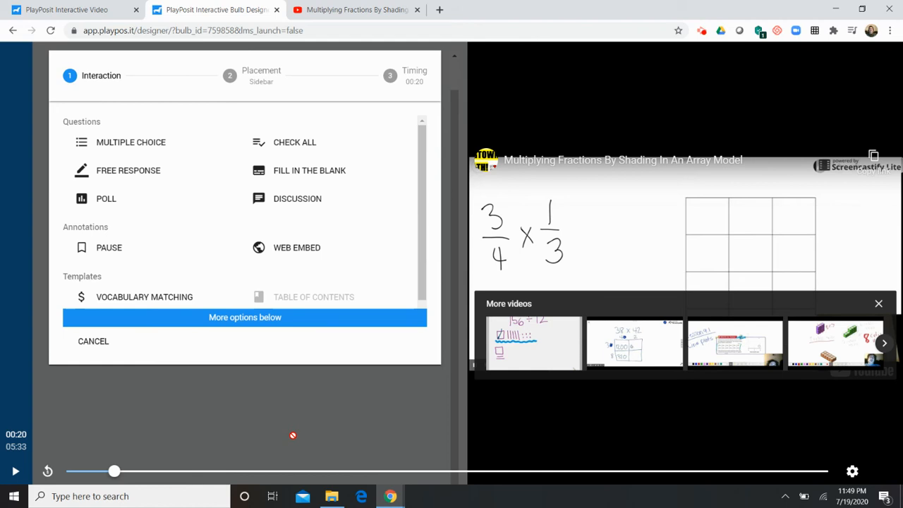
{"action": "mouse_move", "coordinate": [180, 122]}
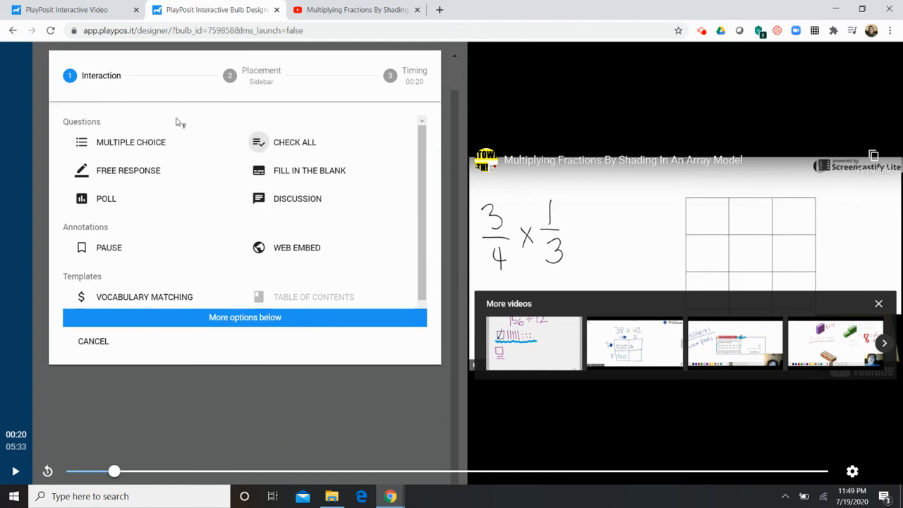
{"action": "mouse_move", "coordinate": [131, 142]}
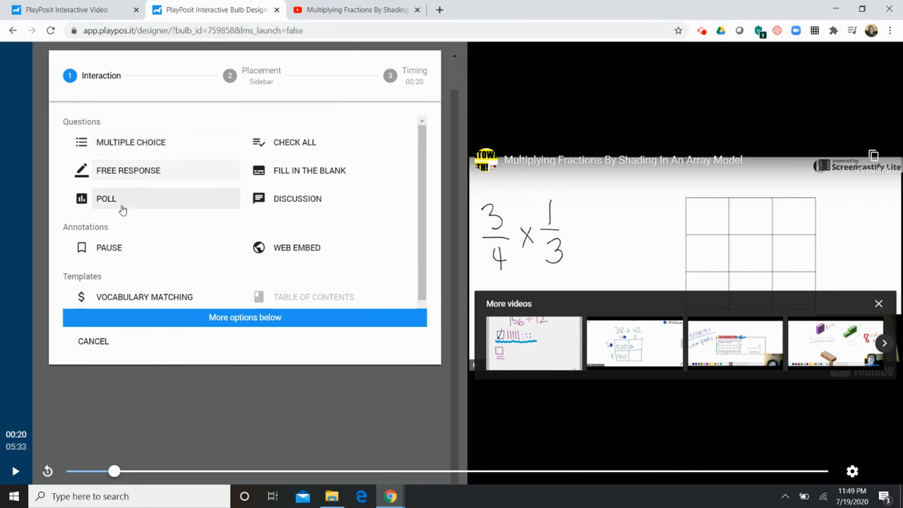
{"action": "mouse_move", "coordinate": [258, 198]}
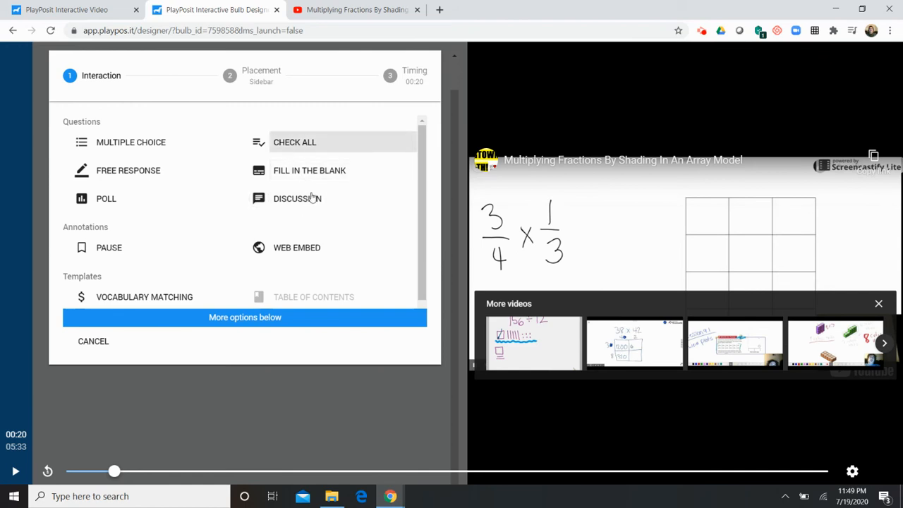
{"action": "mouse_move", "coordinate": [324, 247]}
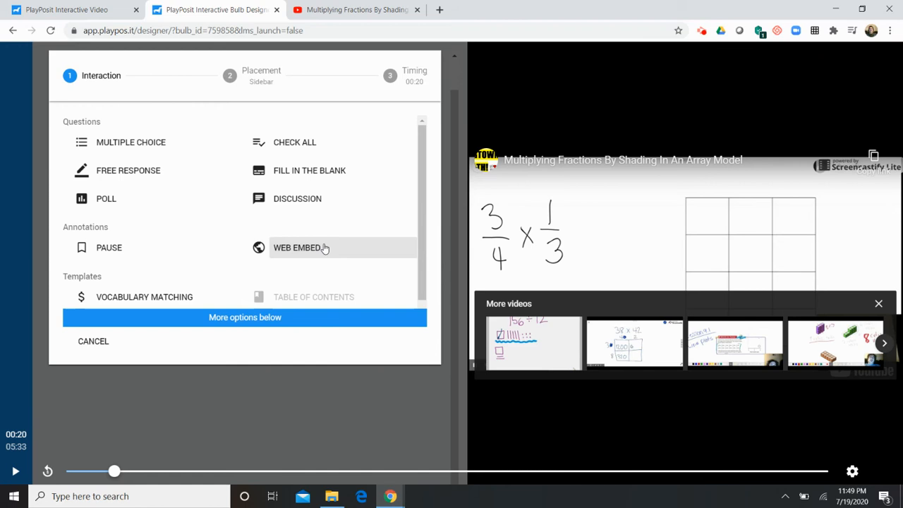
{"action": "mouse_move", "coordinate": [247, 219]}
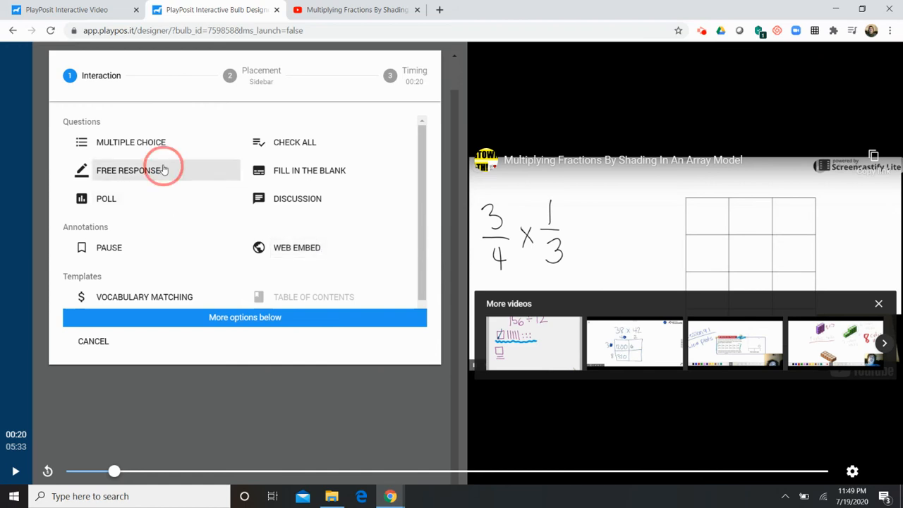
Add a free-response question at 00:20: 'What situation can you think of where you'd find 3/4 of something?'
{"action": "left_click", "coordinate": [130, 170]}
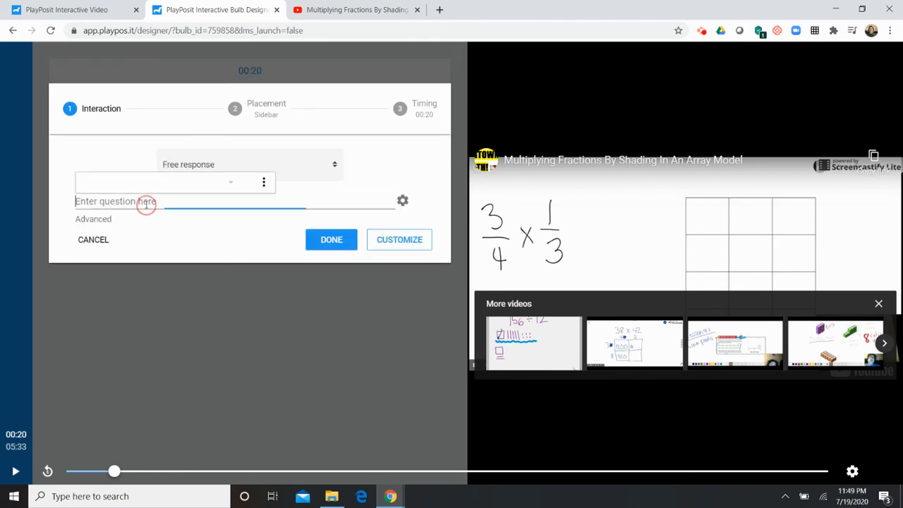
{"action": "left_click", "coordinate": [146, 202]}
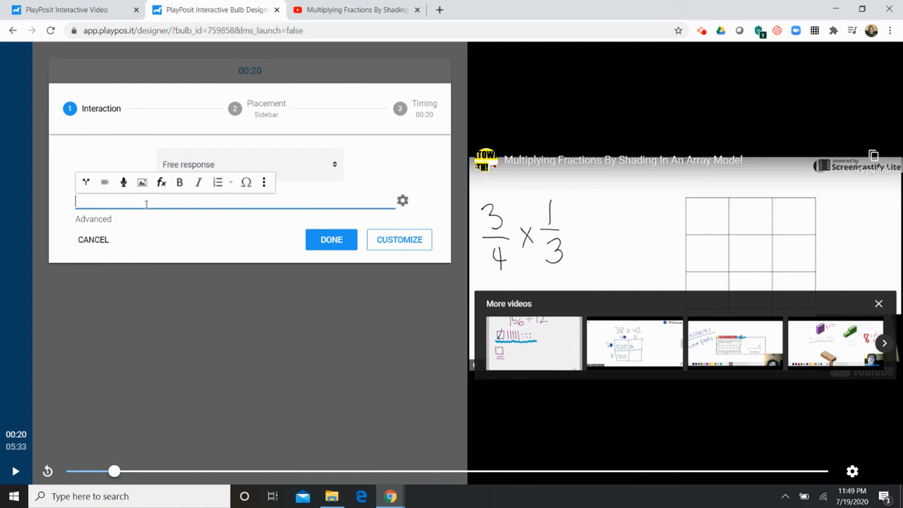
{"action": "type", "text": "What is a situation y"}
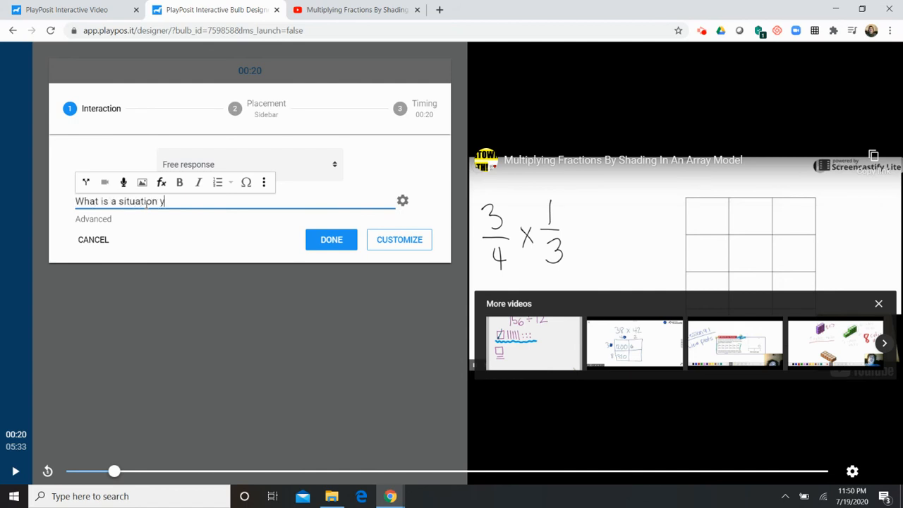
{"action": "type", "text": "ou can think of"}
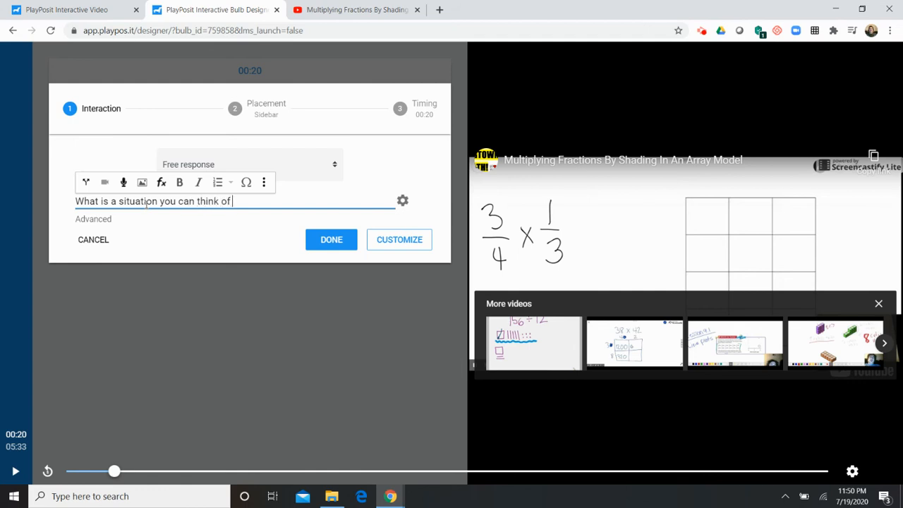
{"action": "type", "text": "where you would want to"}
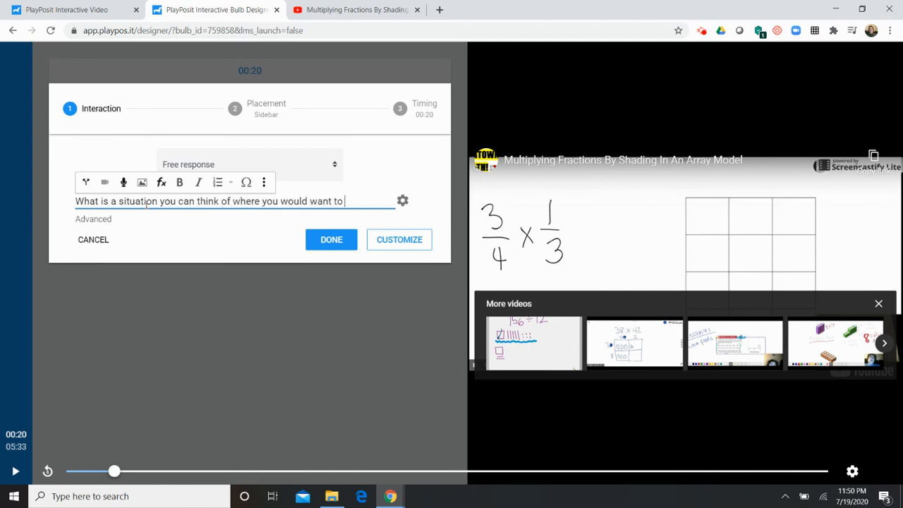
{"action": "type", "text": "find 3/4 of"}
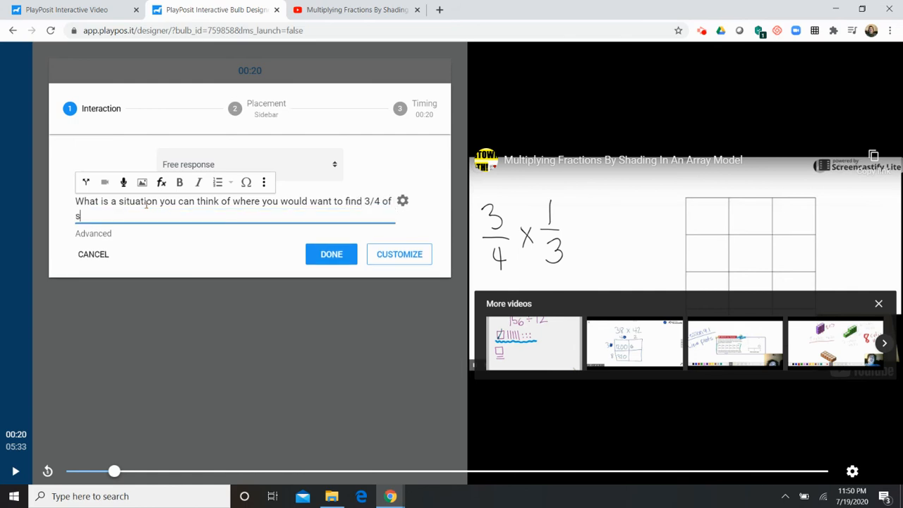
{"action": "type", "text": "omething?"}
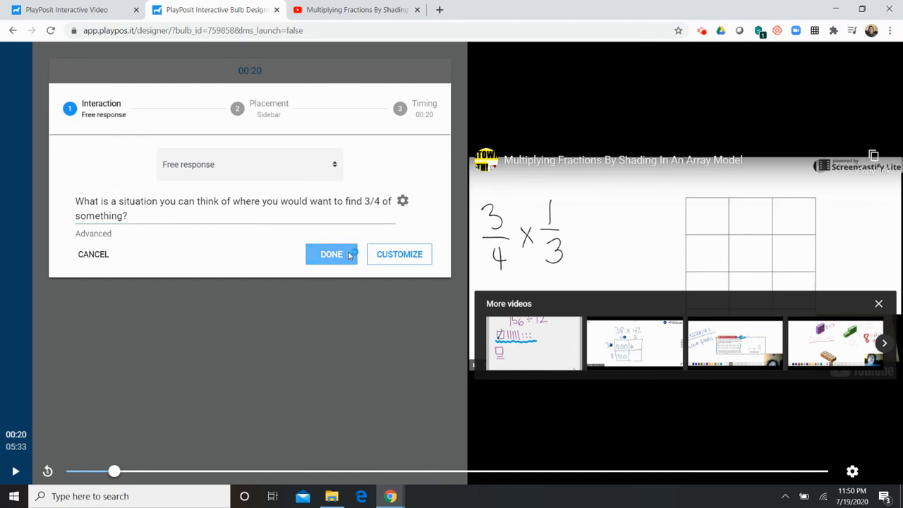
{"action": "left_click", "coordinate": [331, 254]}
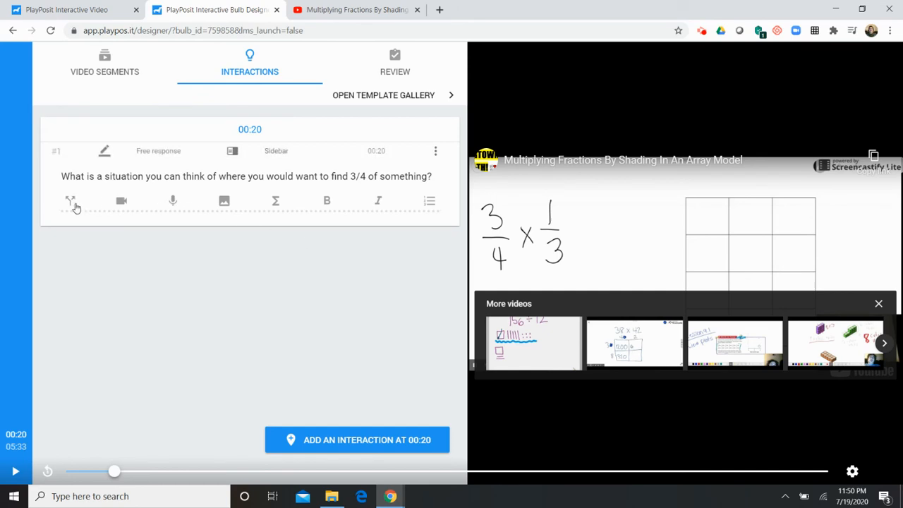
{"action": "mouse_move", "coordinate": [178, 222]}
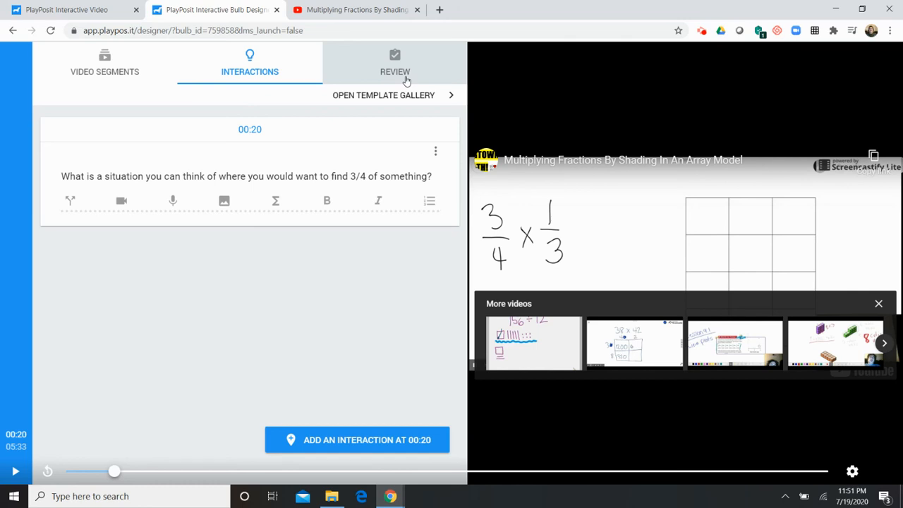
Review the fractions bulb's settings with playback options unchecked, then save and exit
{"action": "left_click", "coordinate": [394, 63]}
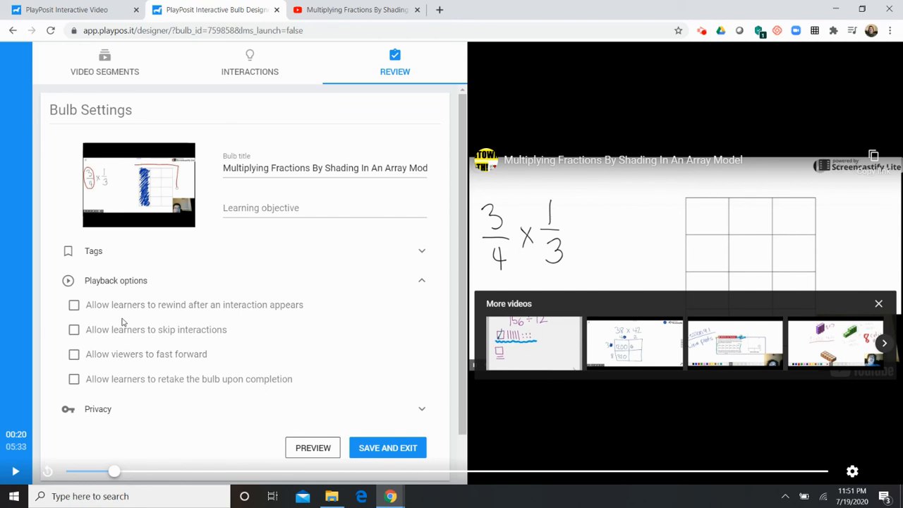
{"action": "mouse_move", "coordinate": [140, 341]}
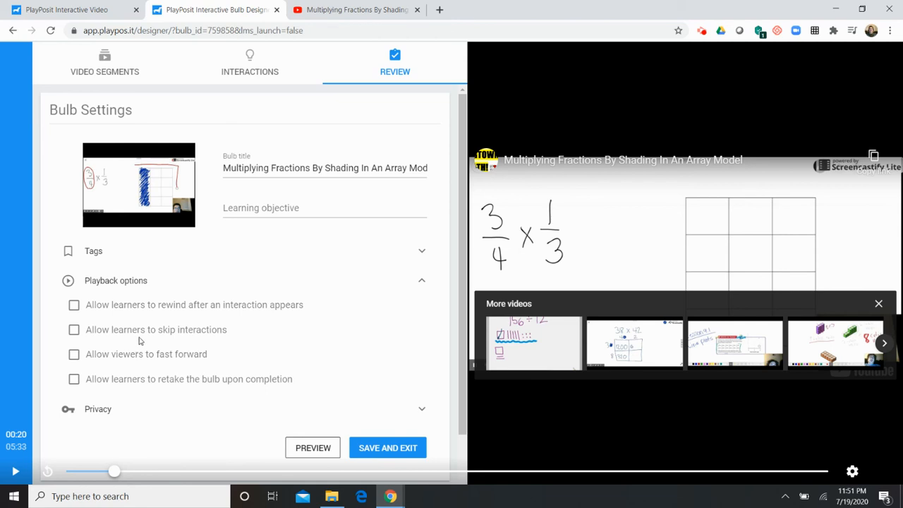
{"action": "left_click", "coordinate": [387, 448]}
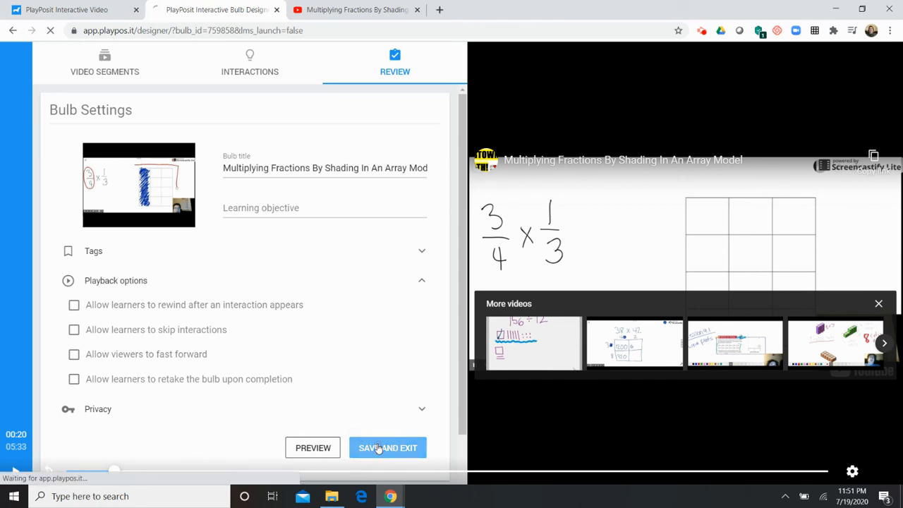
Browse the course list in the newest fractions bulb's Assign window and close it unassigned
{"action": "left_click", "coordinate": [387, 447]}
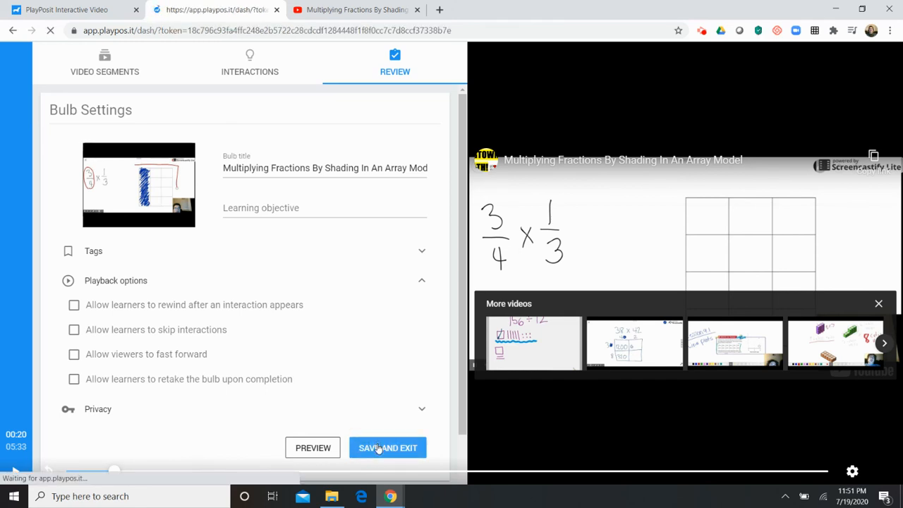
{"action": "left_click", "coordinate": [387, 447]}
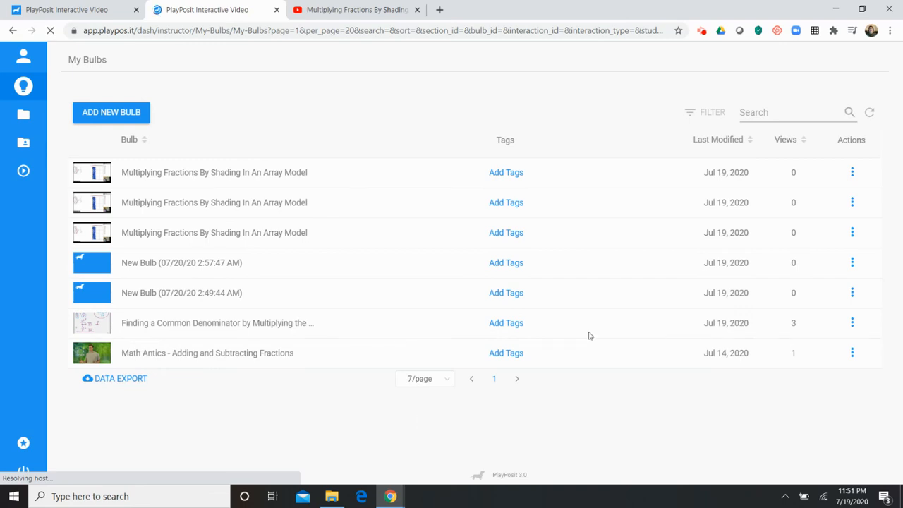
{"action": "left_click", "coordinate": [852, 171]}
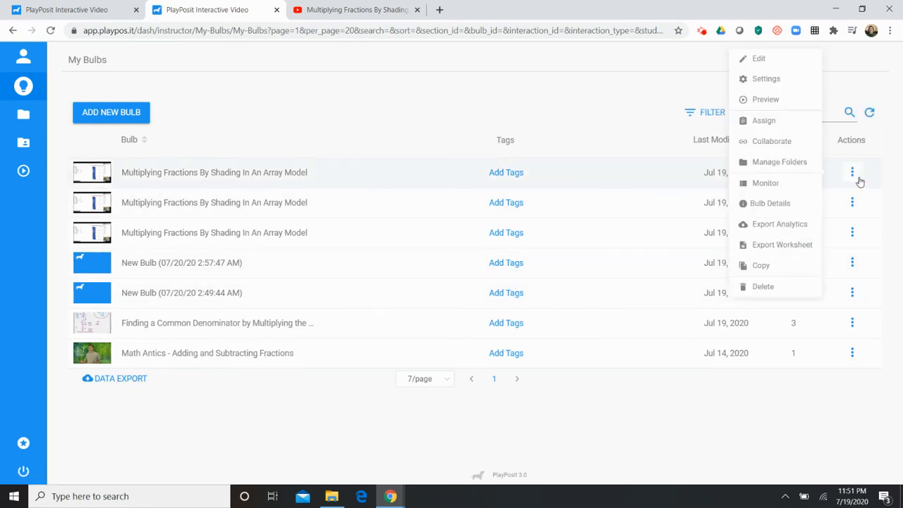
{"action": "left_click", "coordinate": [764, 120]}
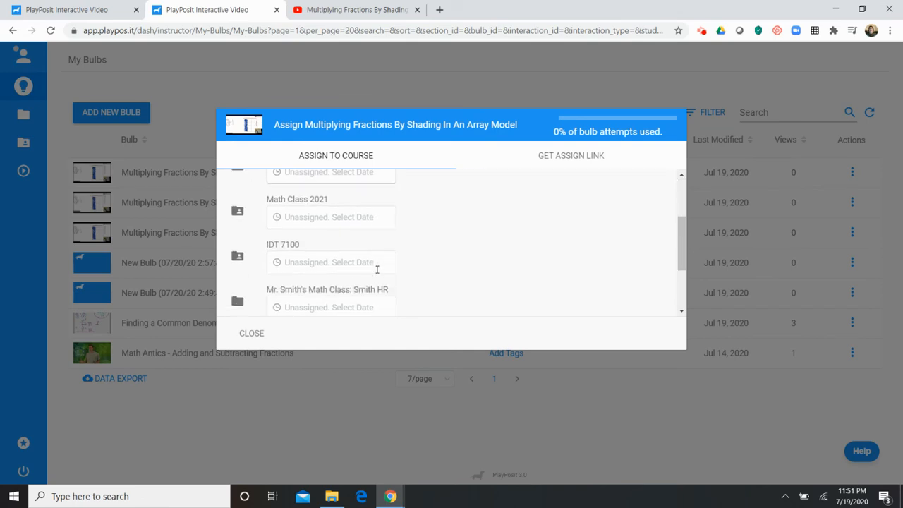
{"action": "scroll", "scroll_direction": "down", "scroll_amount": 3}
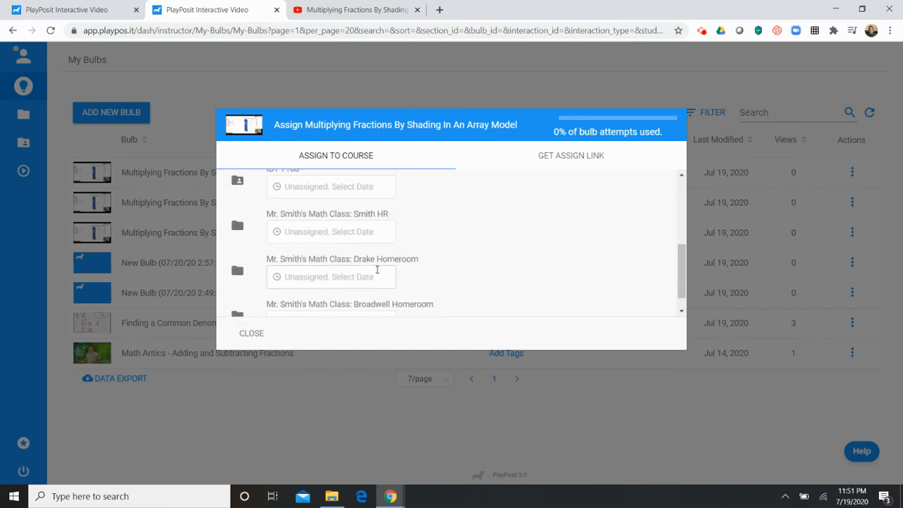
{"action": "scroll", "scroll_direction": "up", "scroll_amount": 3}
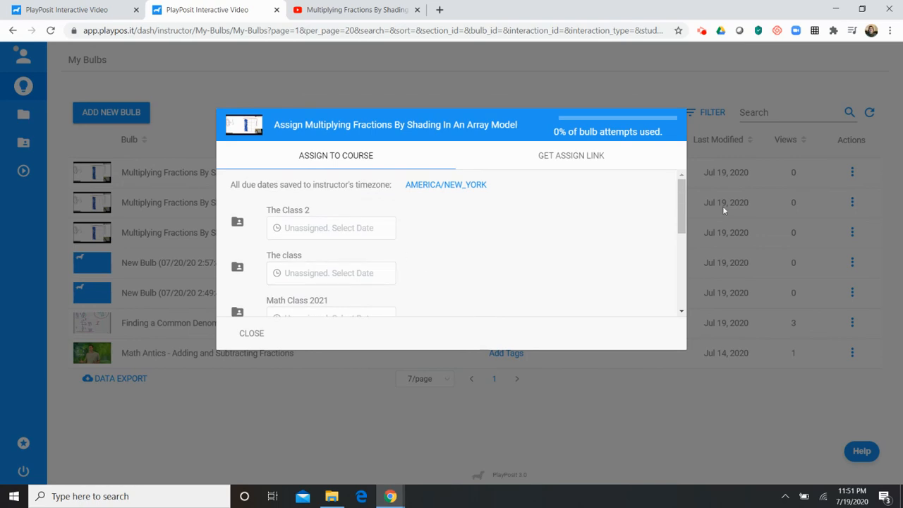
{"action": "mouse_move", "coordinate": [266, 321]}
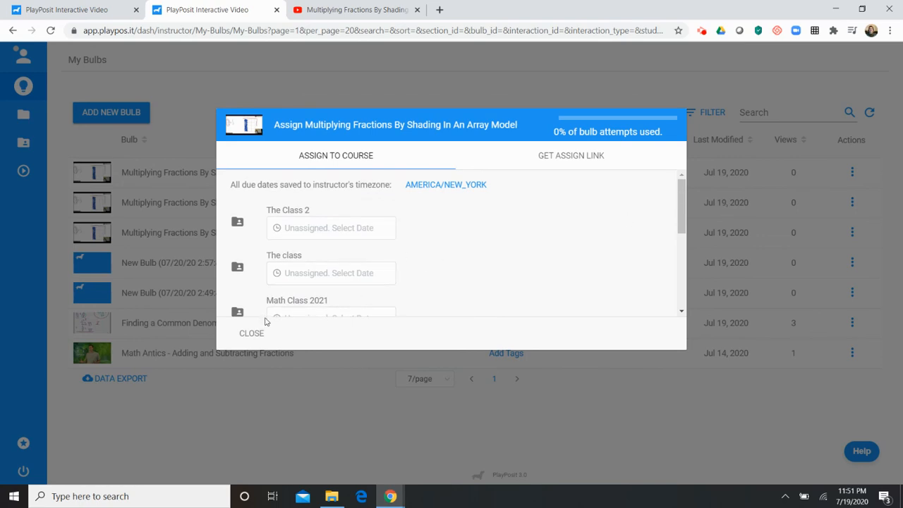
{"action": "mouse_move", "coordinate": [252, 333]}
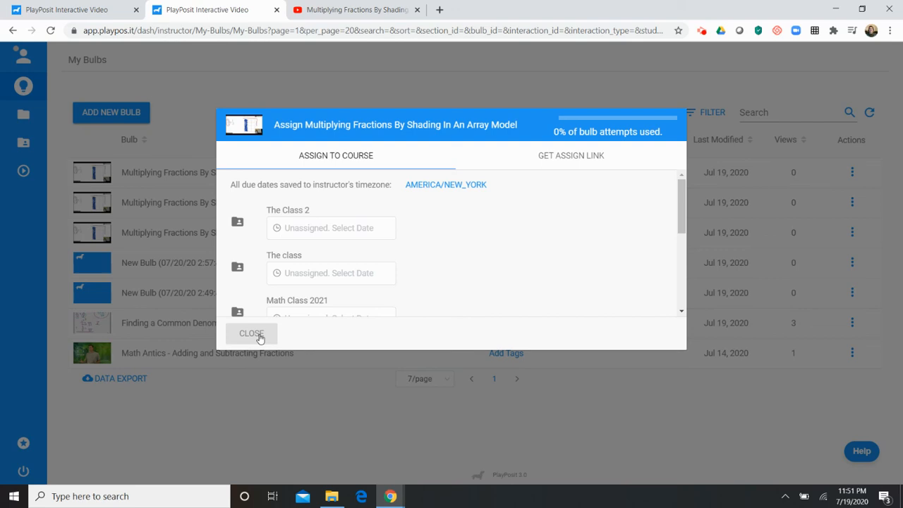
{"action": "left_click", "coordinate": [251, 333]}
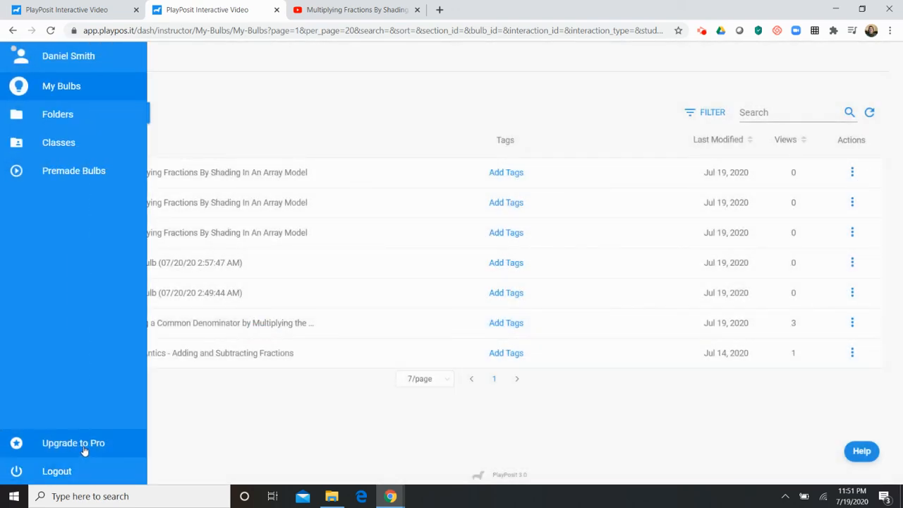
View the Upgrade to Pro pricing page comparing Pro, Institution and Enterprise plans
{"action": "left_click", "coordinate": [74, 443]}
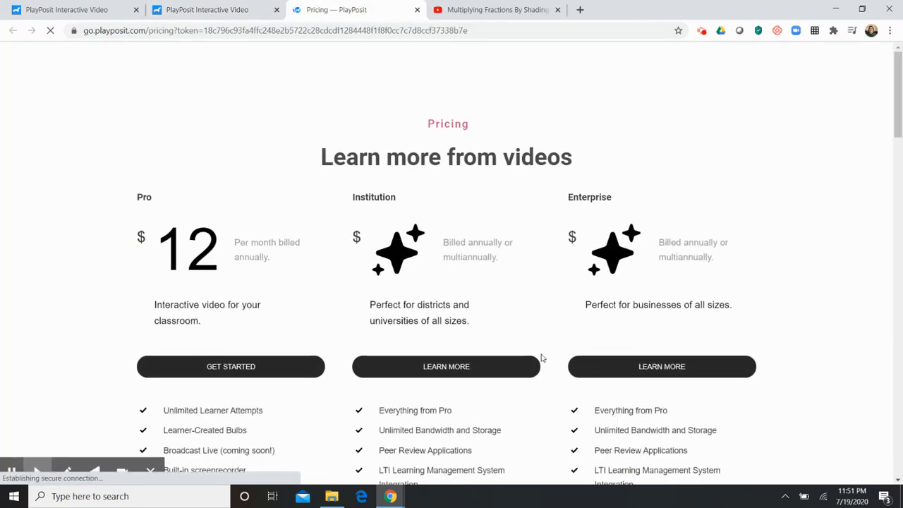
{"action": "scroll", "scroll_direction": "down", "scroll_amount": 3}
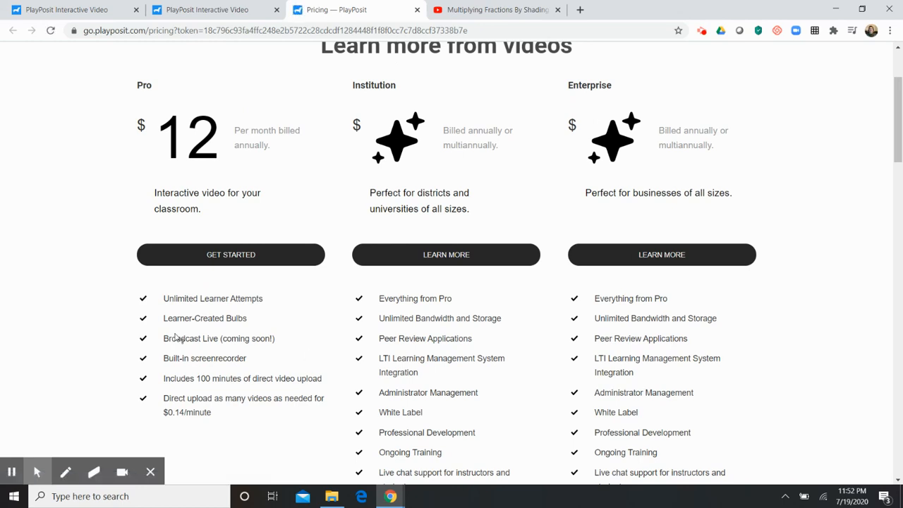
{"action": "mouse_move", "coordinate": [270, 350]}
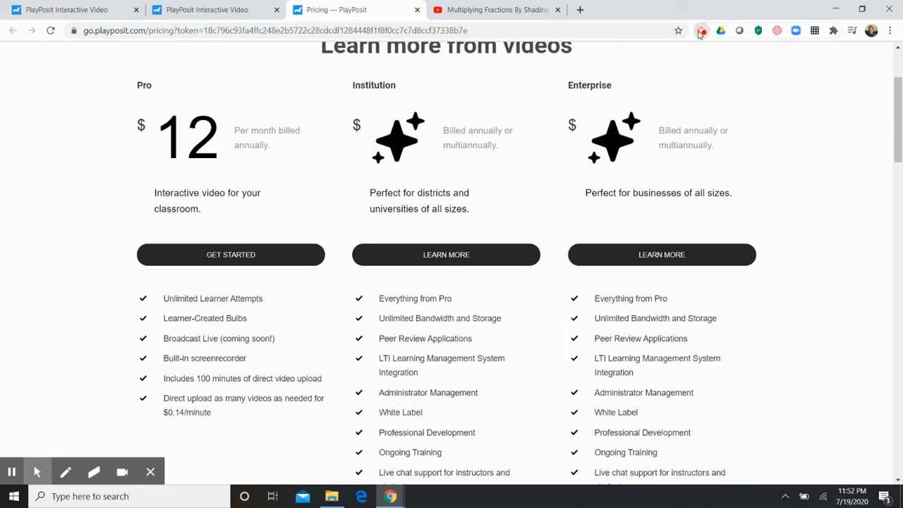
{"action": "left_click", "coordinate": [701, 30]}
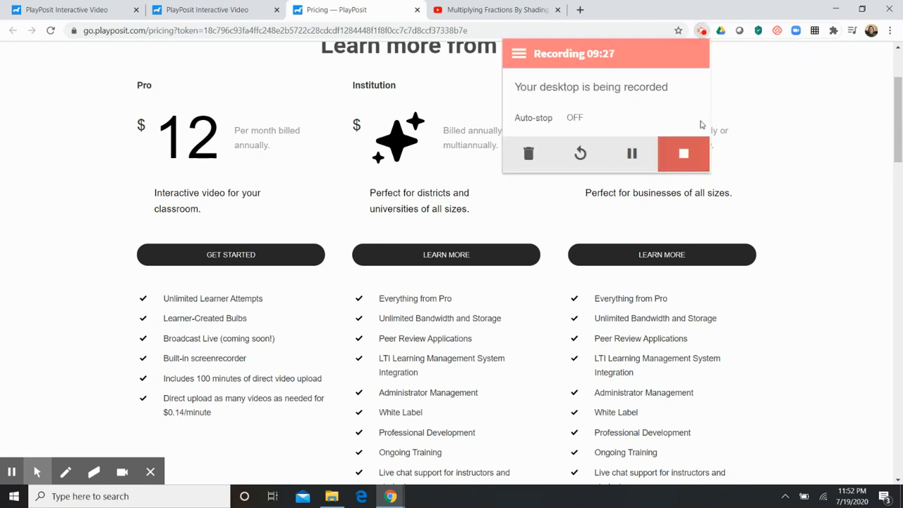